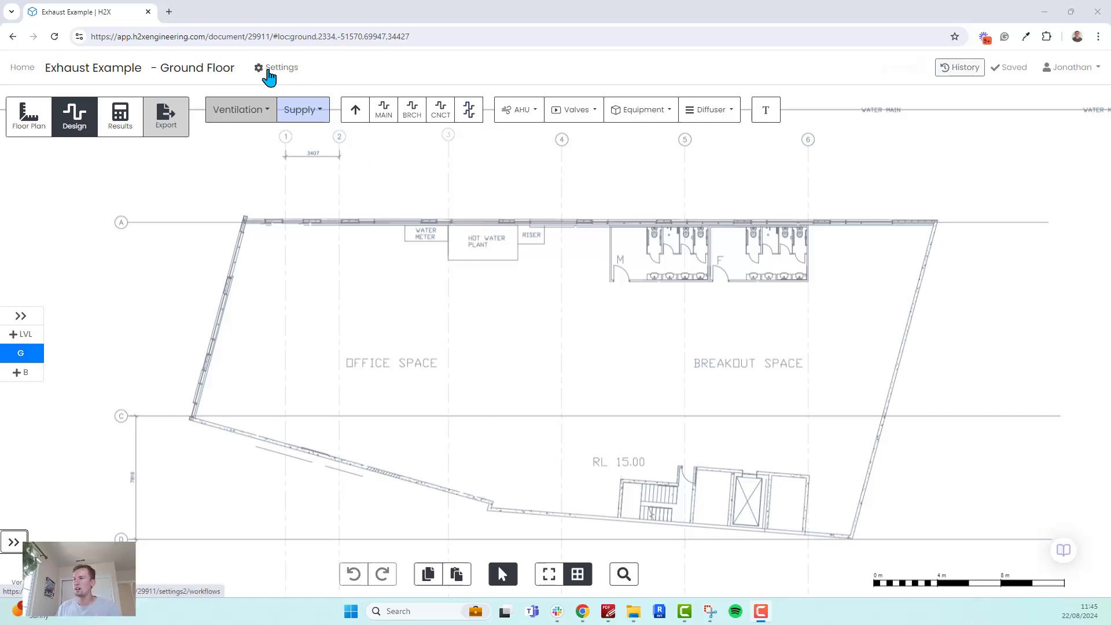
Open the project settings from beside the document title, showing the workflows page.
left_click(275, 67)
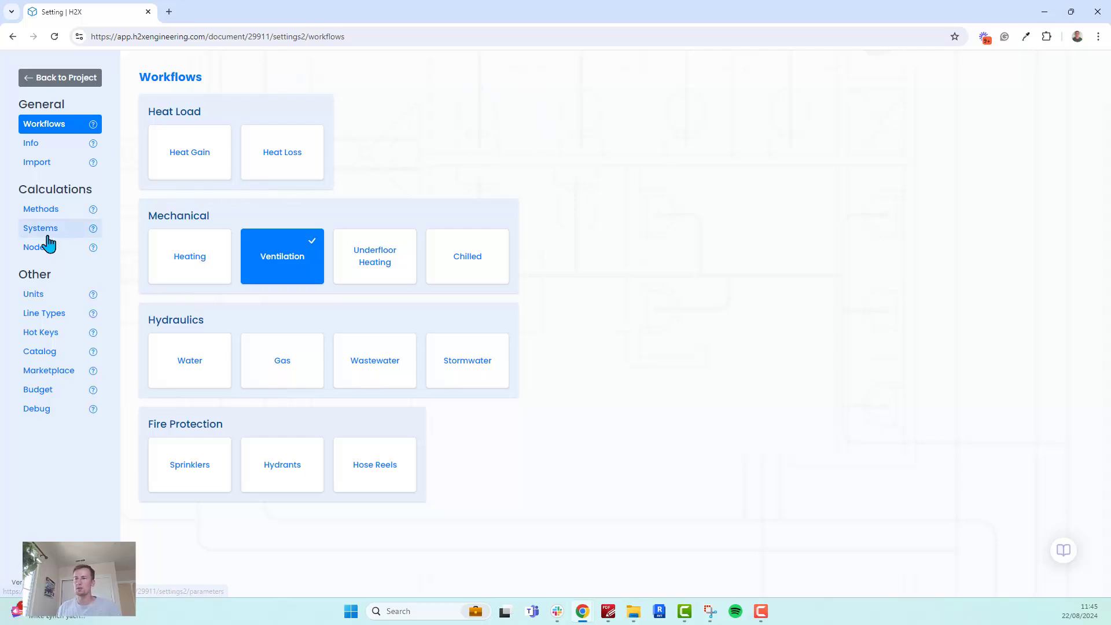
Show the Systems settings and select the Fan Exhaust ventilation system.
left_click(41, 227)
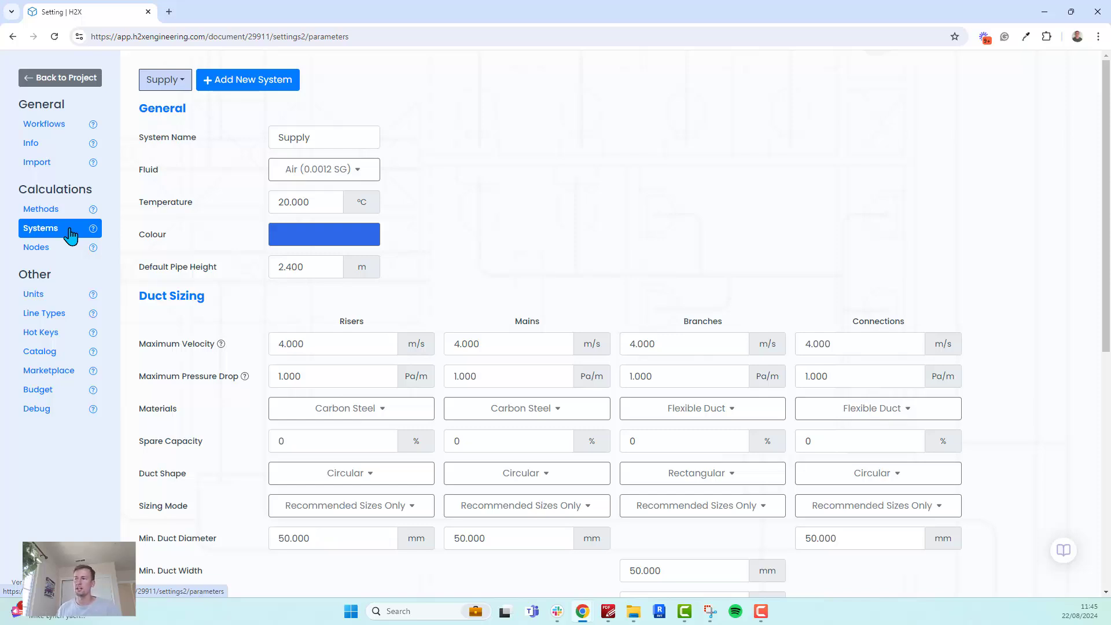
left_click(164, 79)
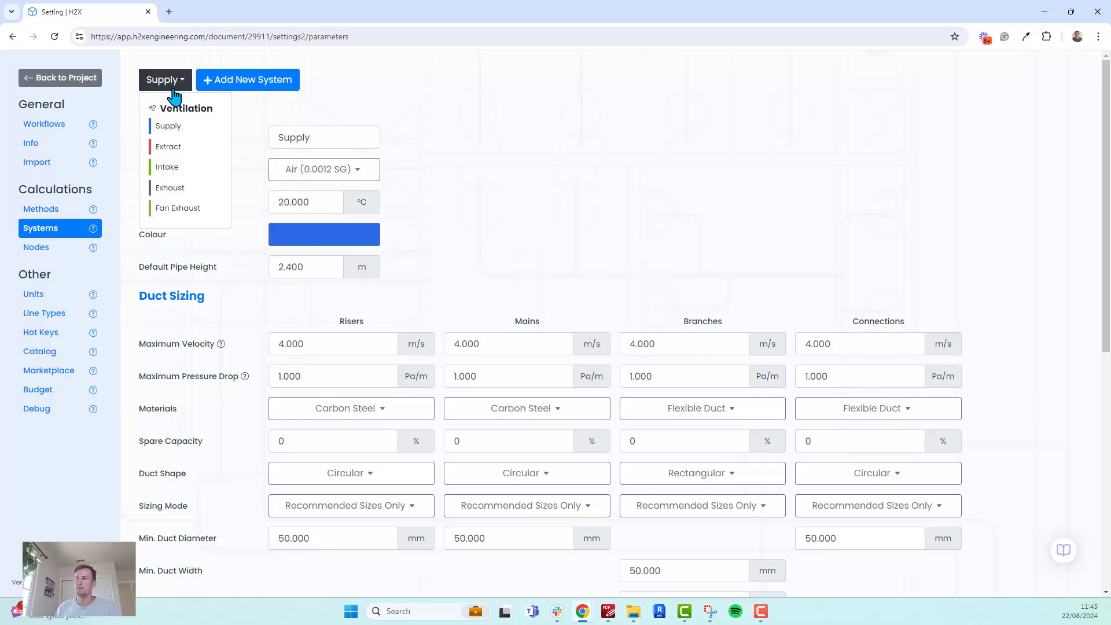
mouse_move(173, 188)
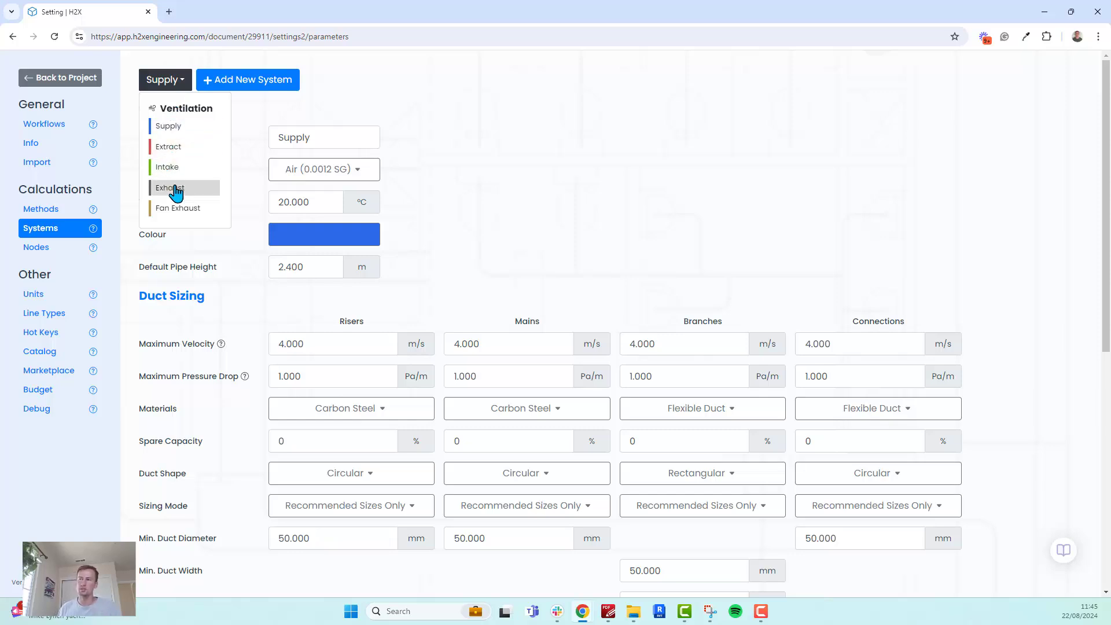
mouse_move(186, 206)
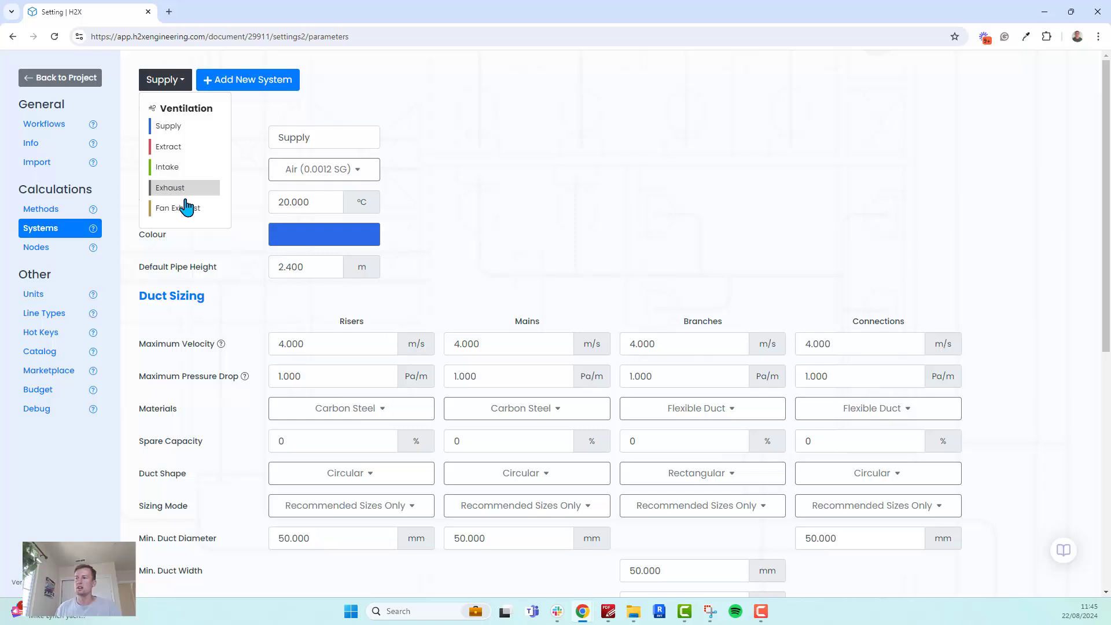
mouse_move(203, 208)
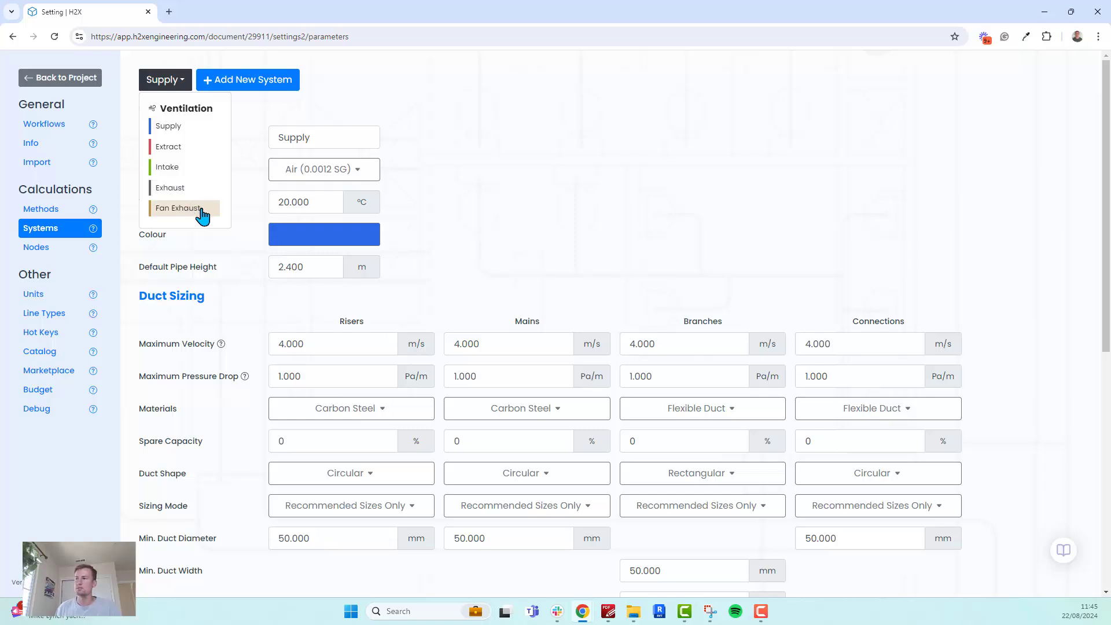
left_click(180, 208)
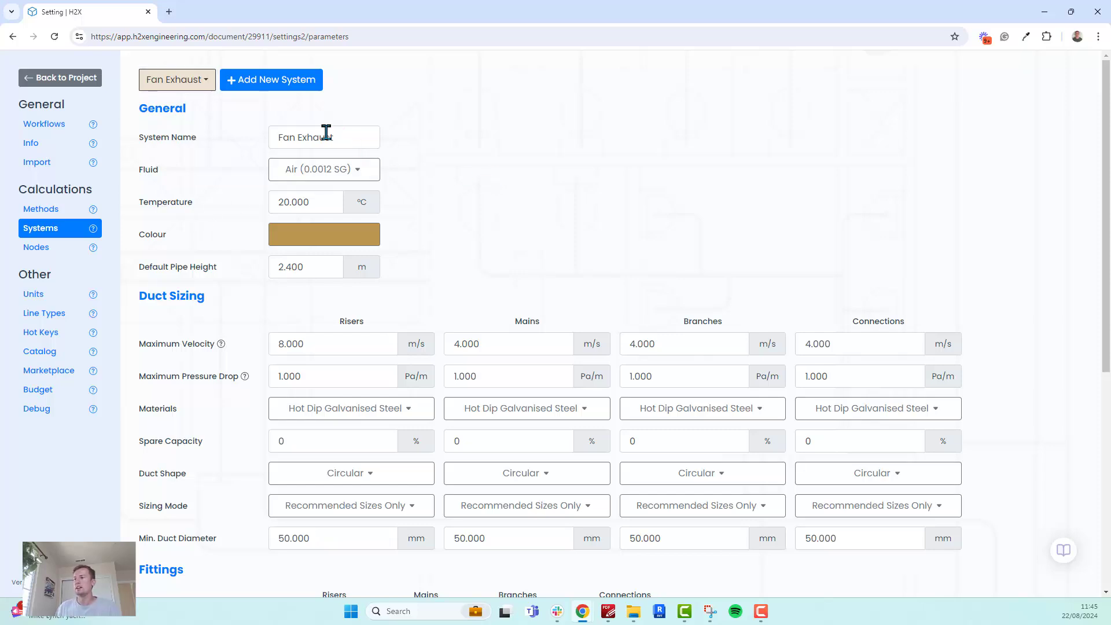
left_click(324, 137)
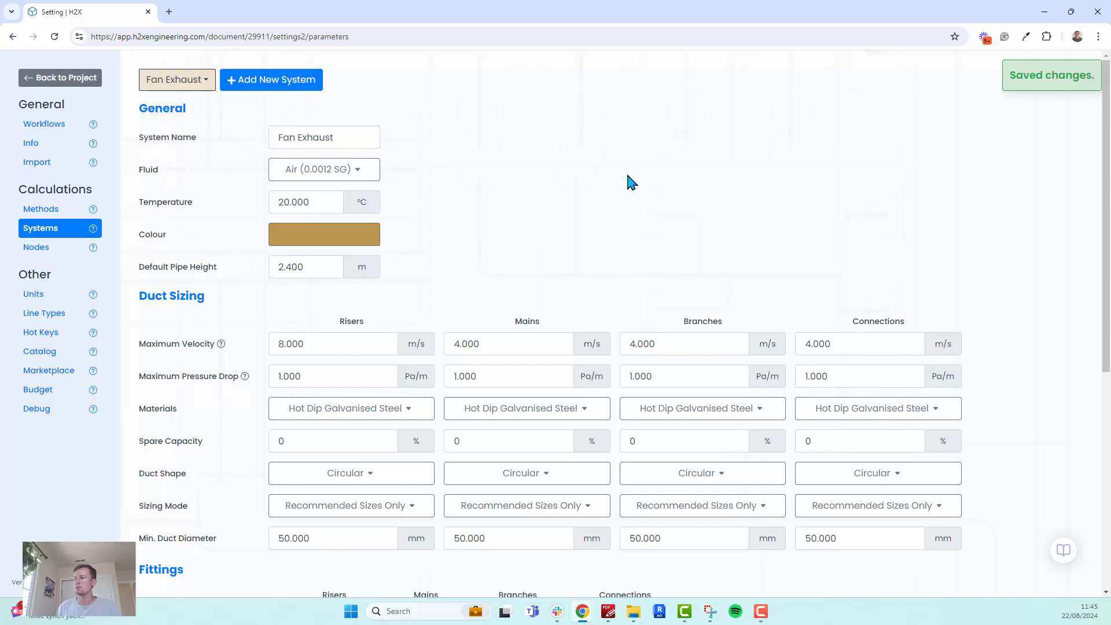
scroll("down", 3)
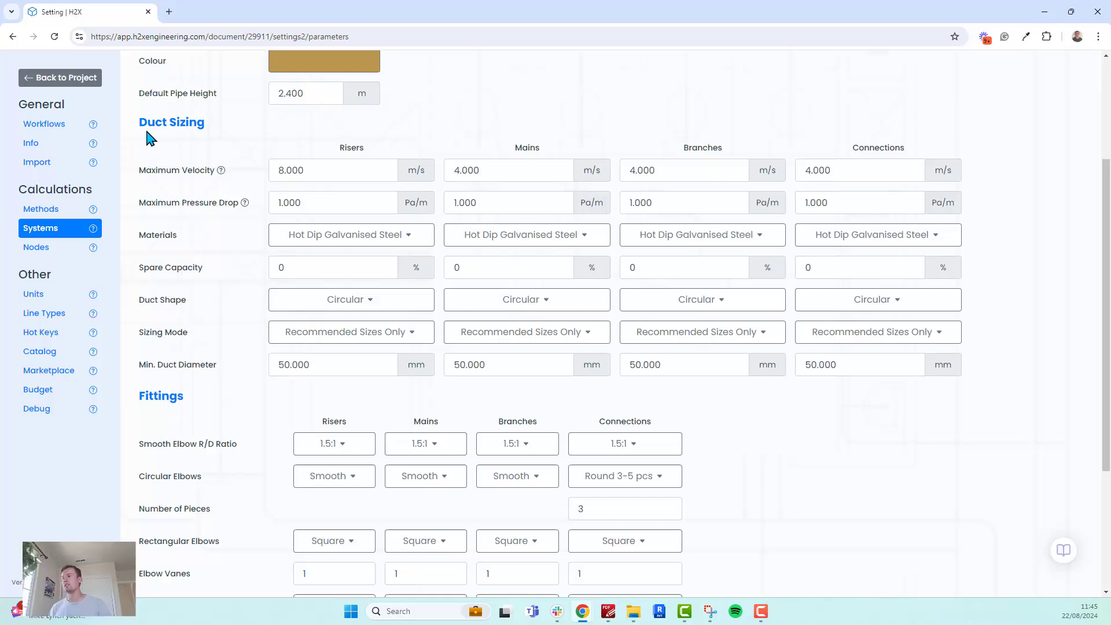
mouse_move(248, 160)
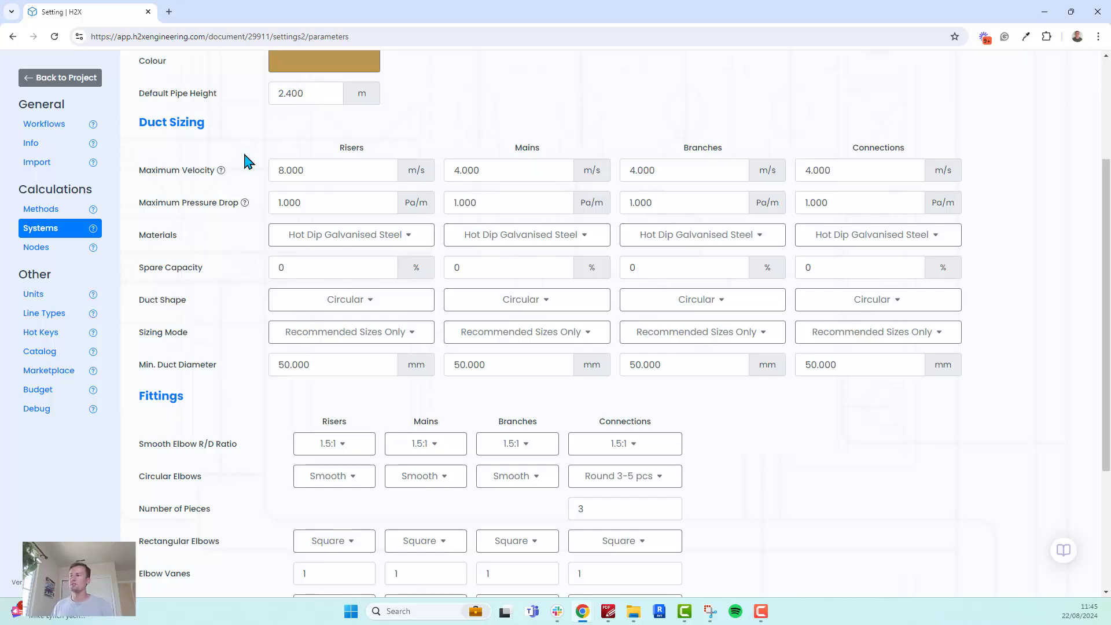
mouse_move(345, 149)
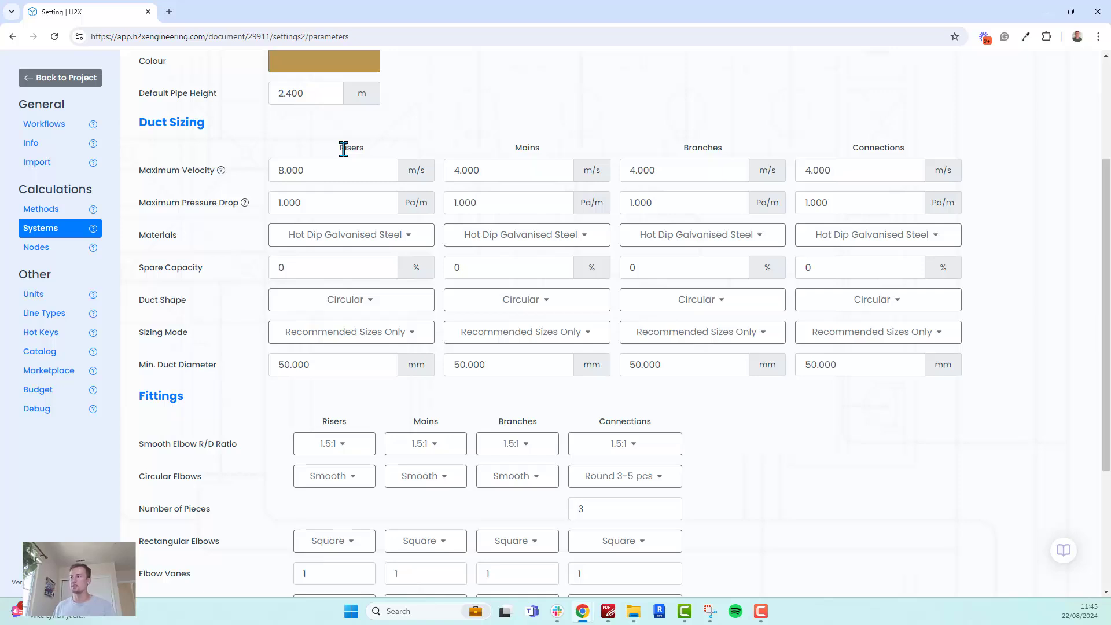
mouse_move(893, 149)
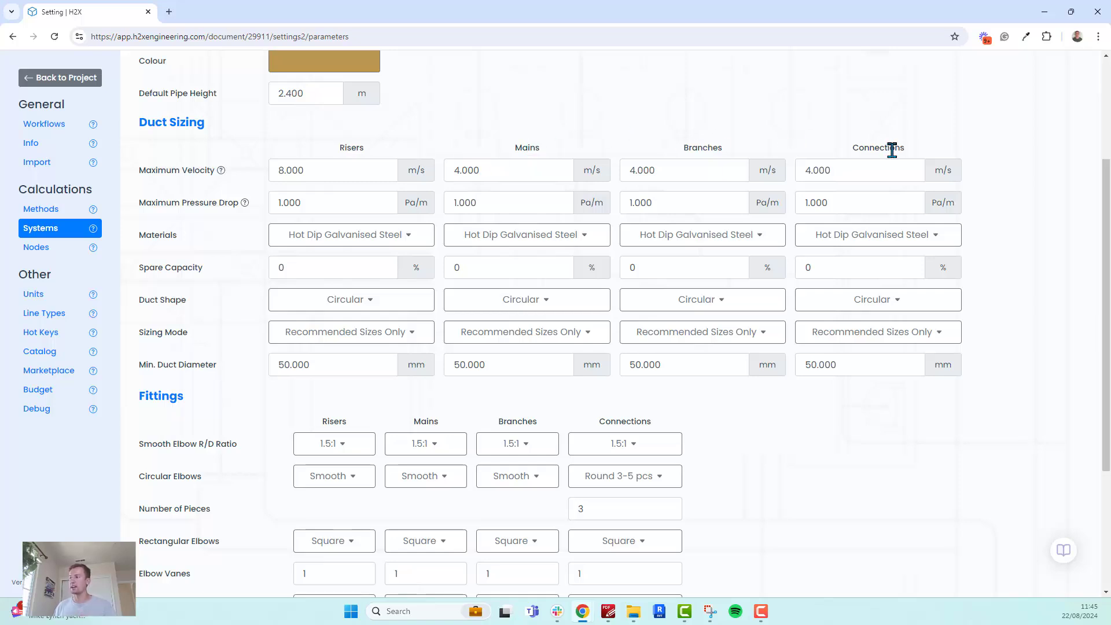
mouse_move(567, 244)
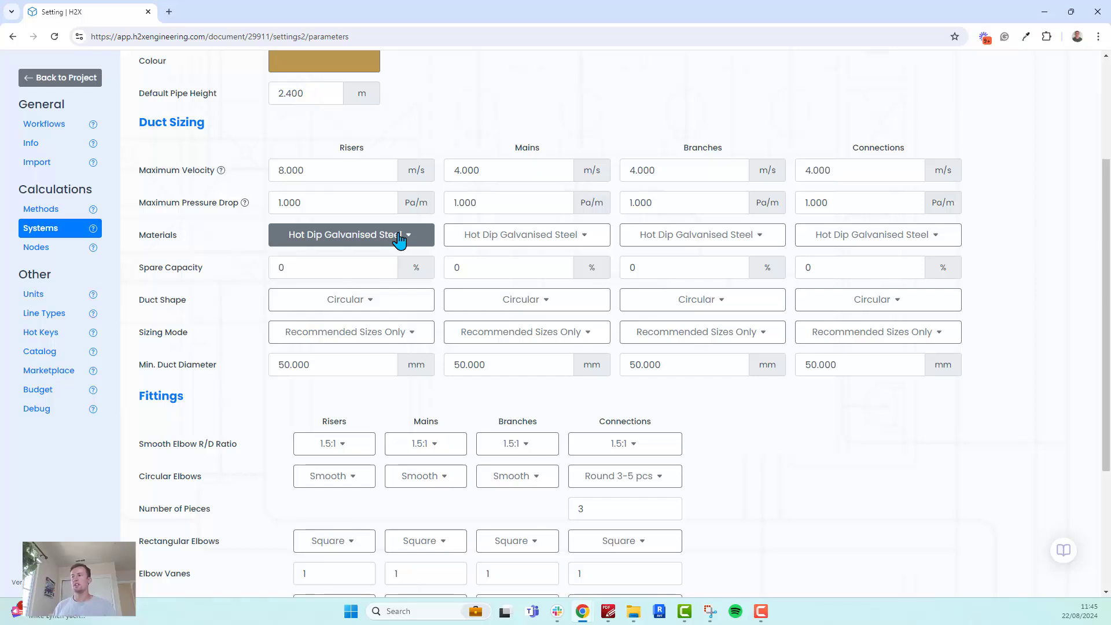
left_click(333, 170)
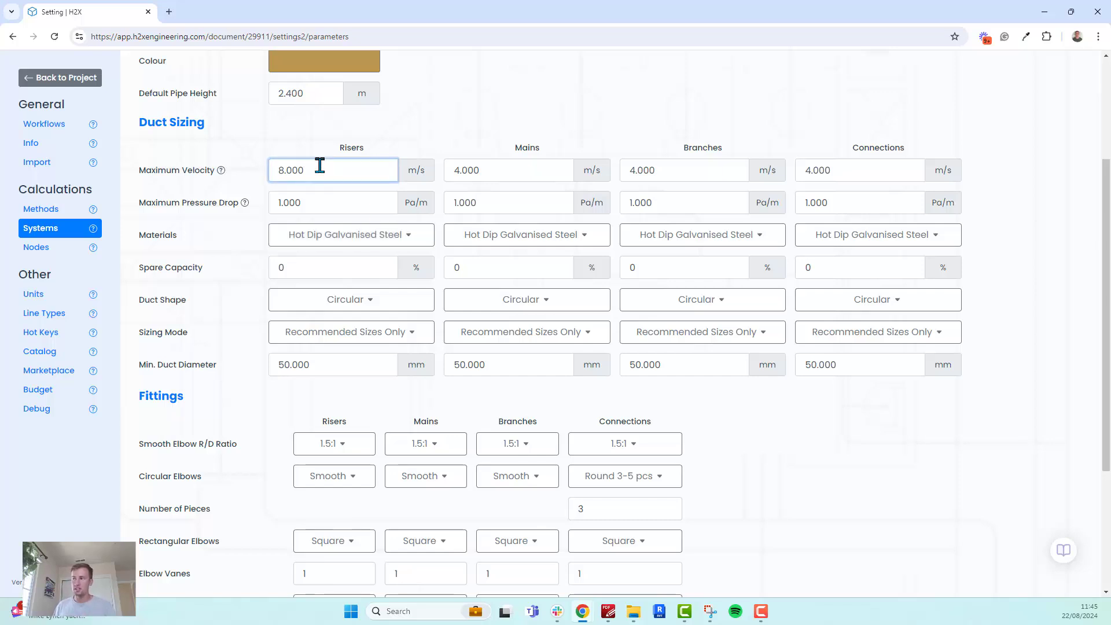
left_click(350, 234)
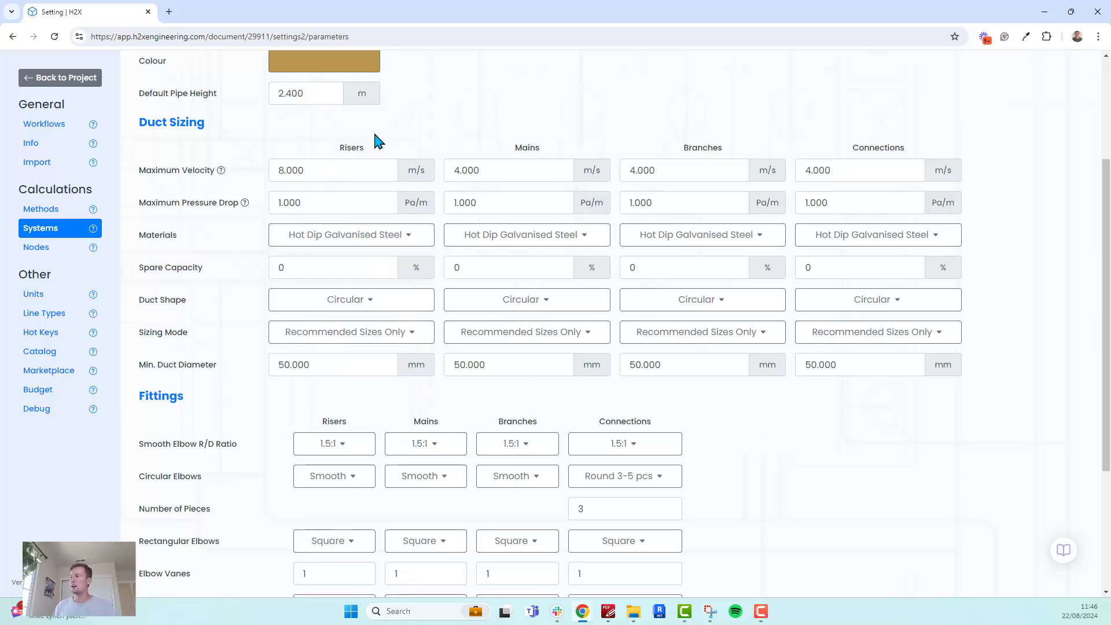
left_click(877, 235)
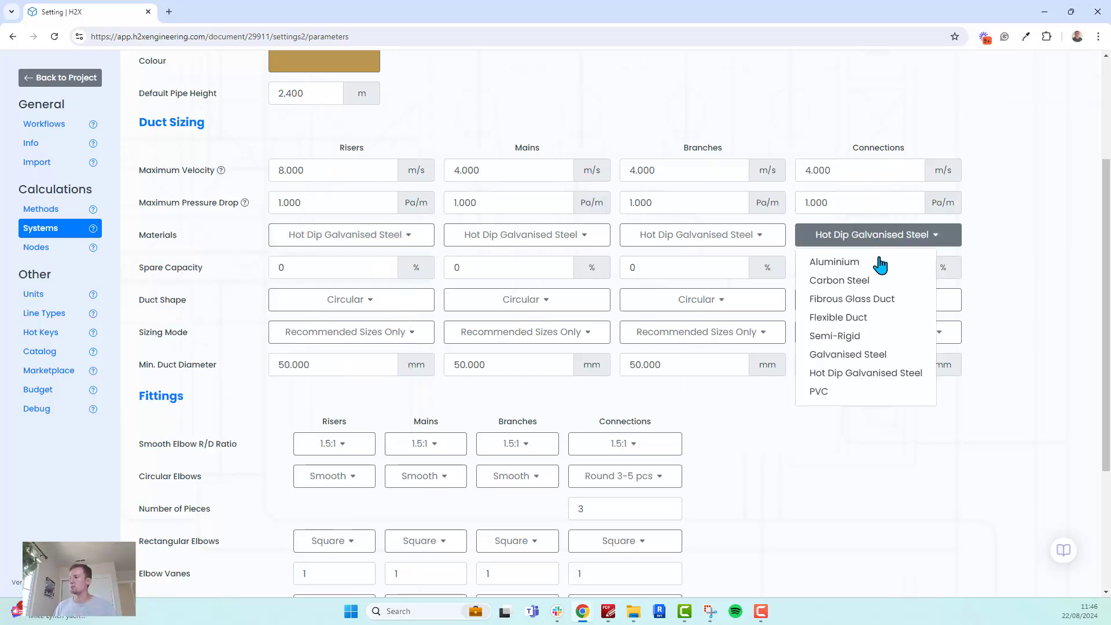
left_click(1029, 307)
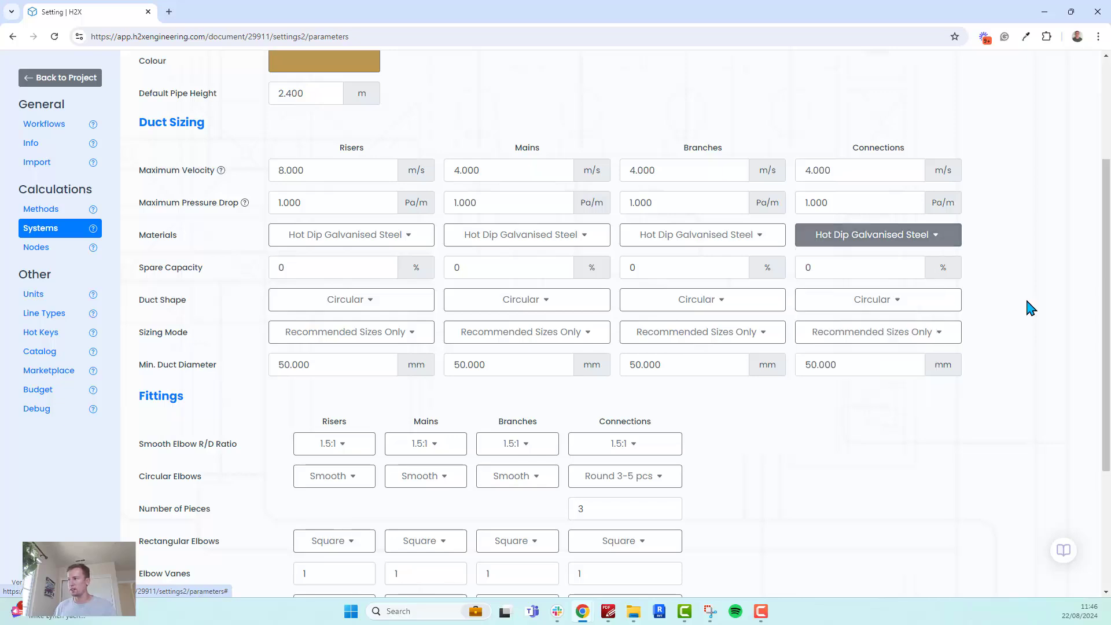
mouse_move(906, 257)
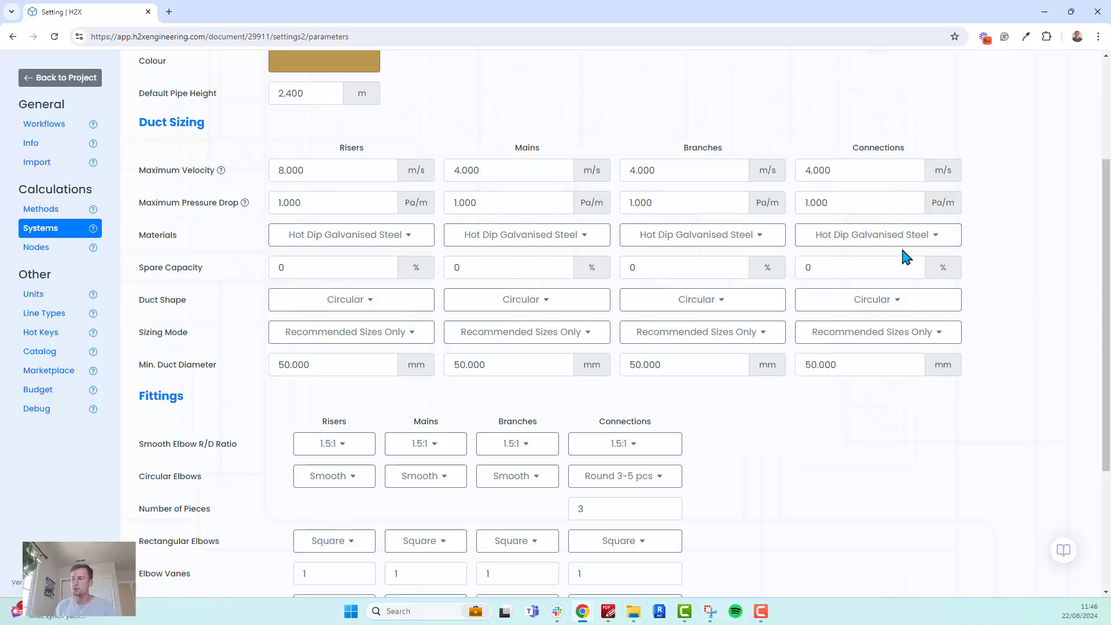
mouse_move(790, 319)
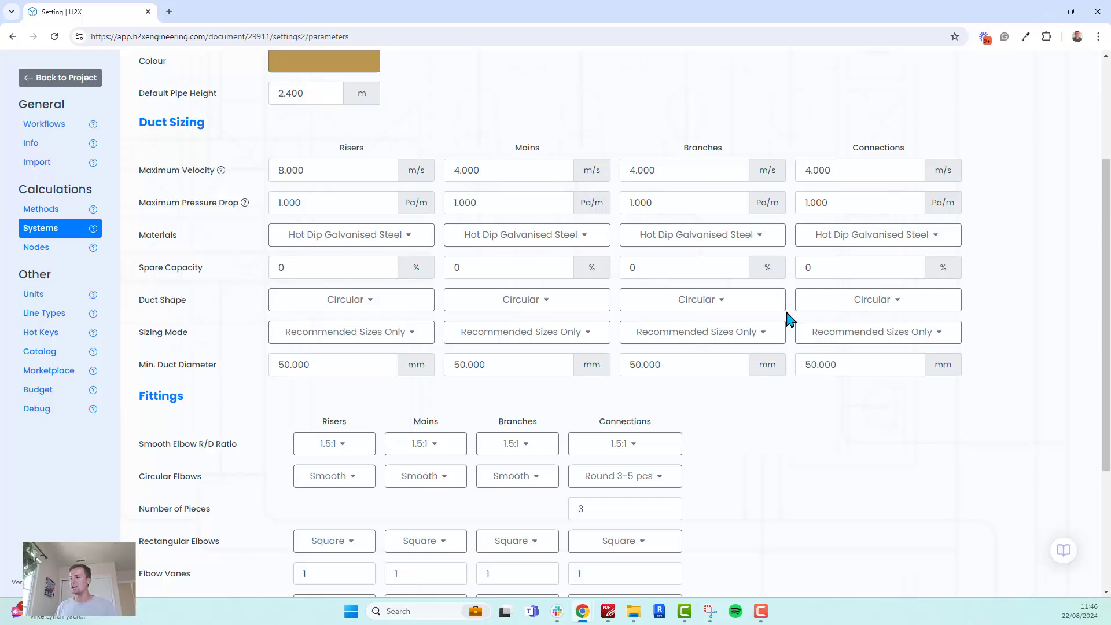
left_click(702, 299)
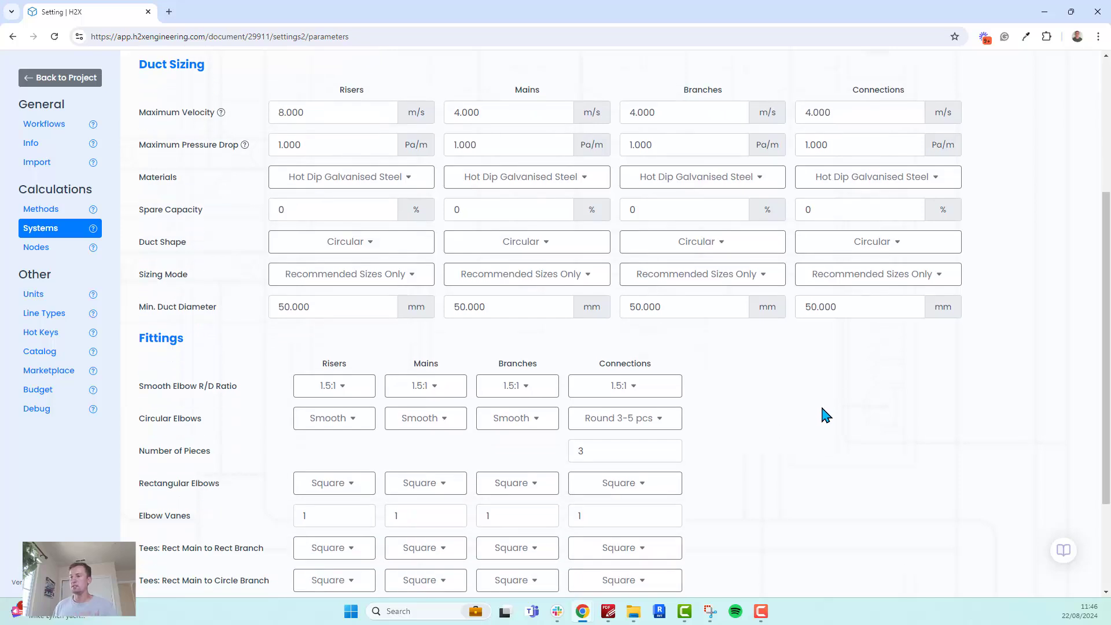
scroll("down", 3)
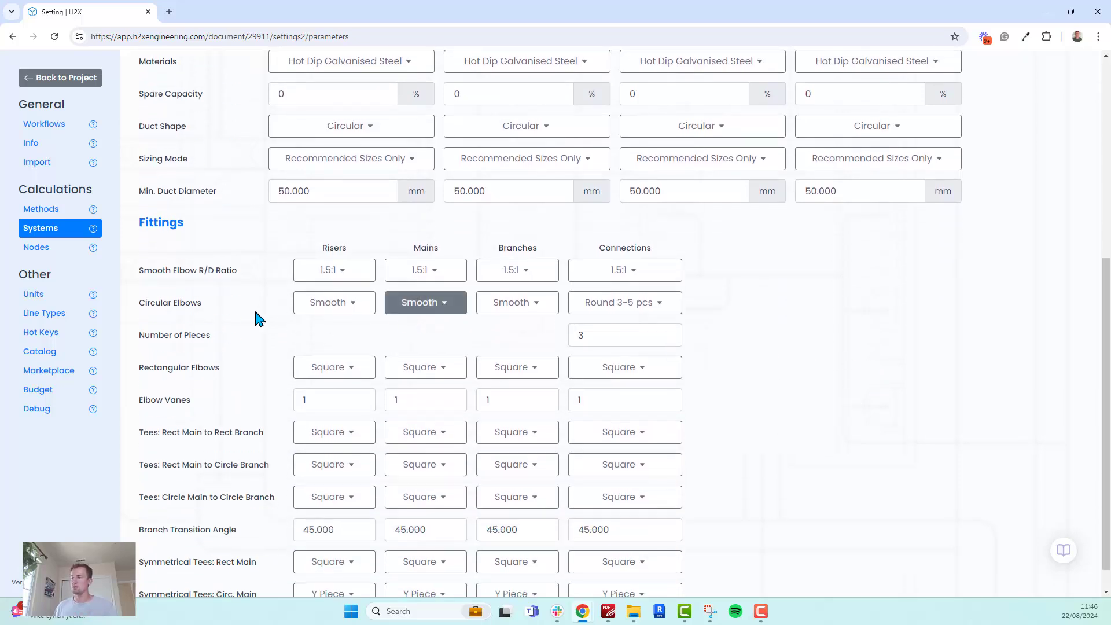
left_click(334, 303)
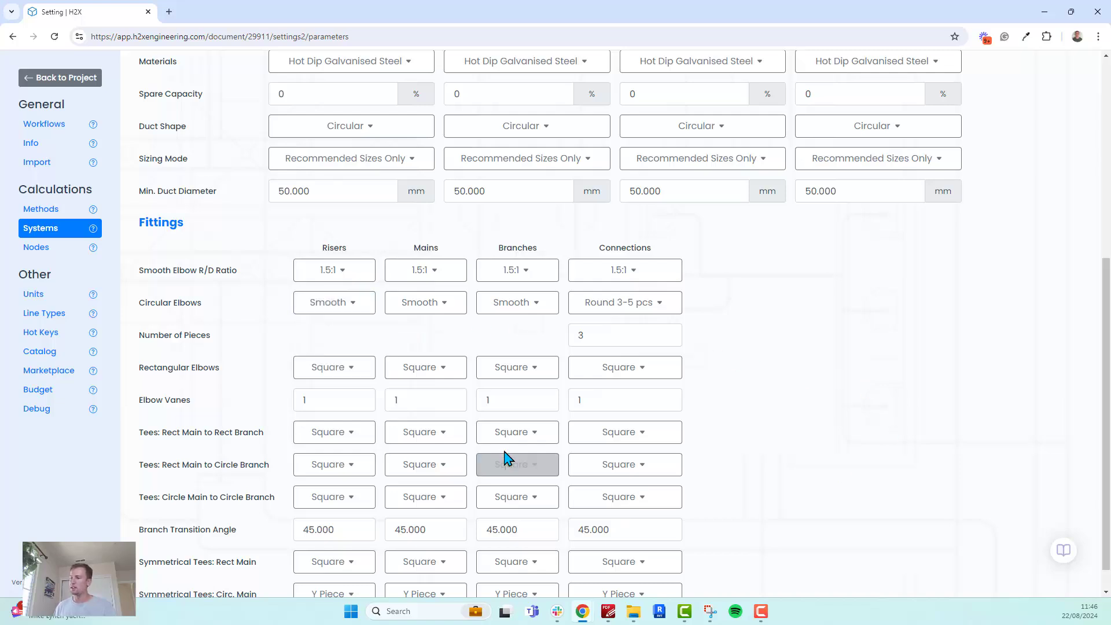
scroll("up", 3)
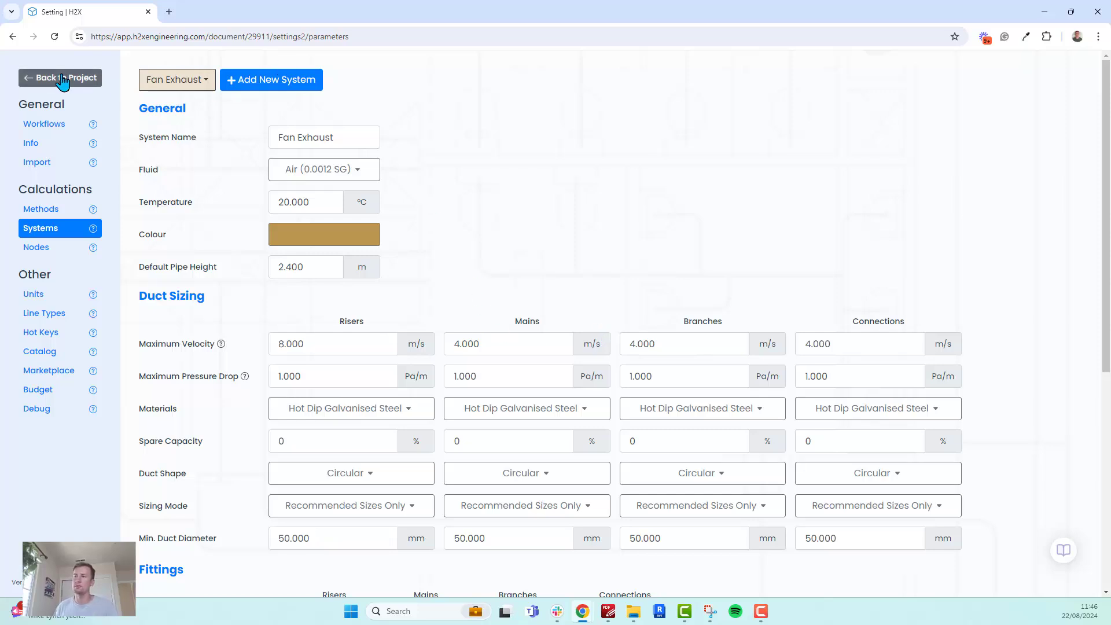
Return to the Ground Floor plan and switch the active ventilation system from Supply to Fan Exhaust.
left_click(61, 77)
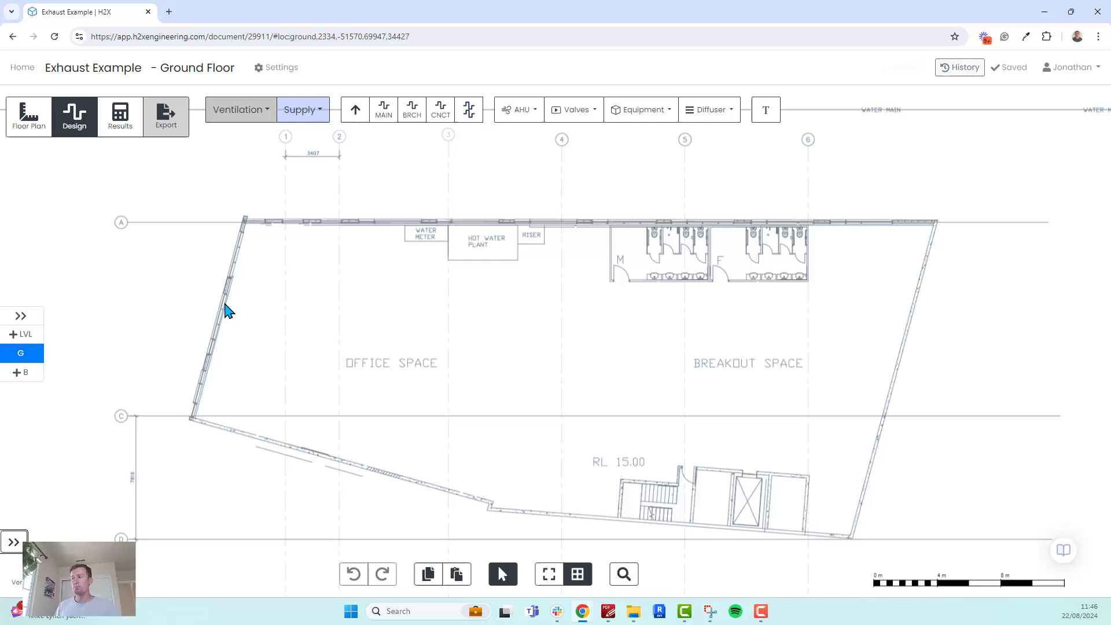
left_click(318, 109)
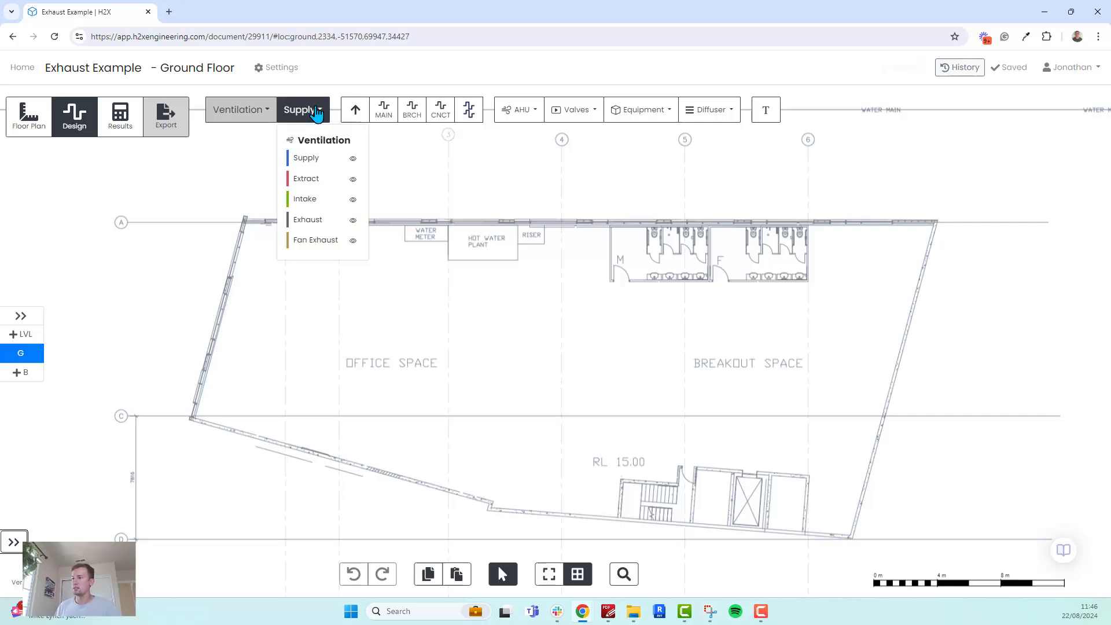
left_click(315, 239)
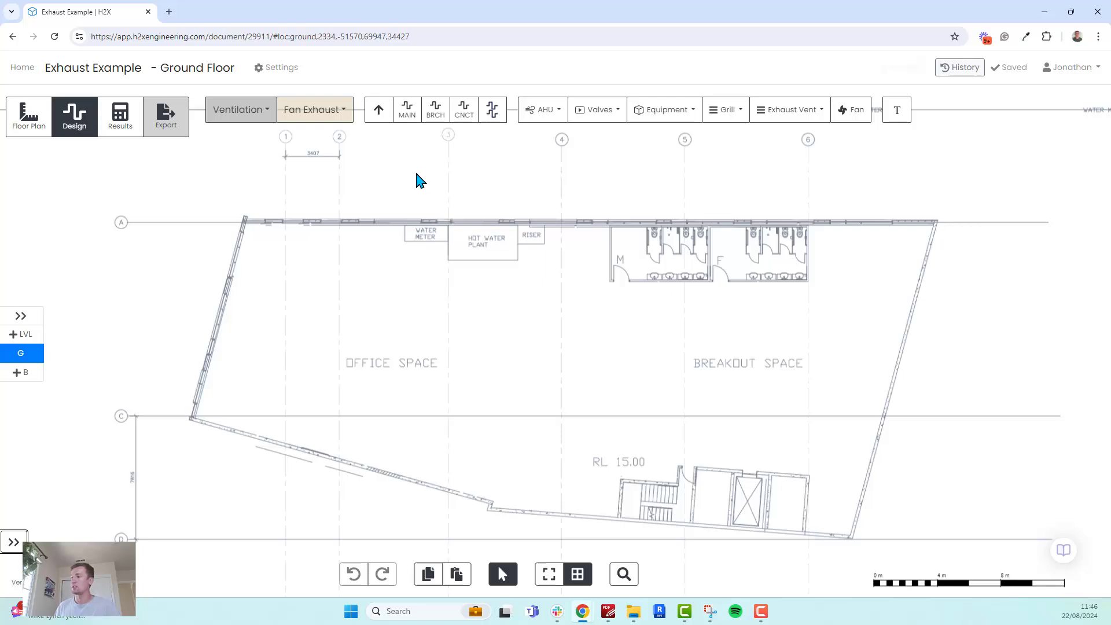
mouse_move(379, 109)
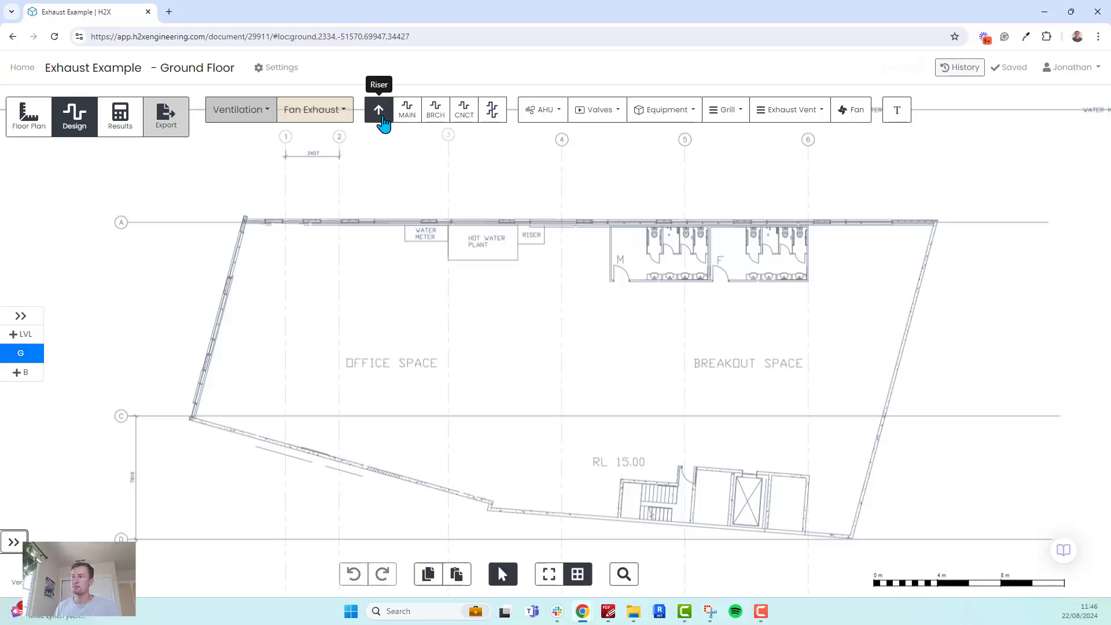
mouse_move(435, 109)
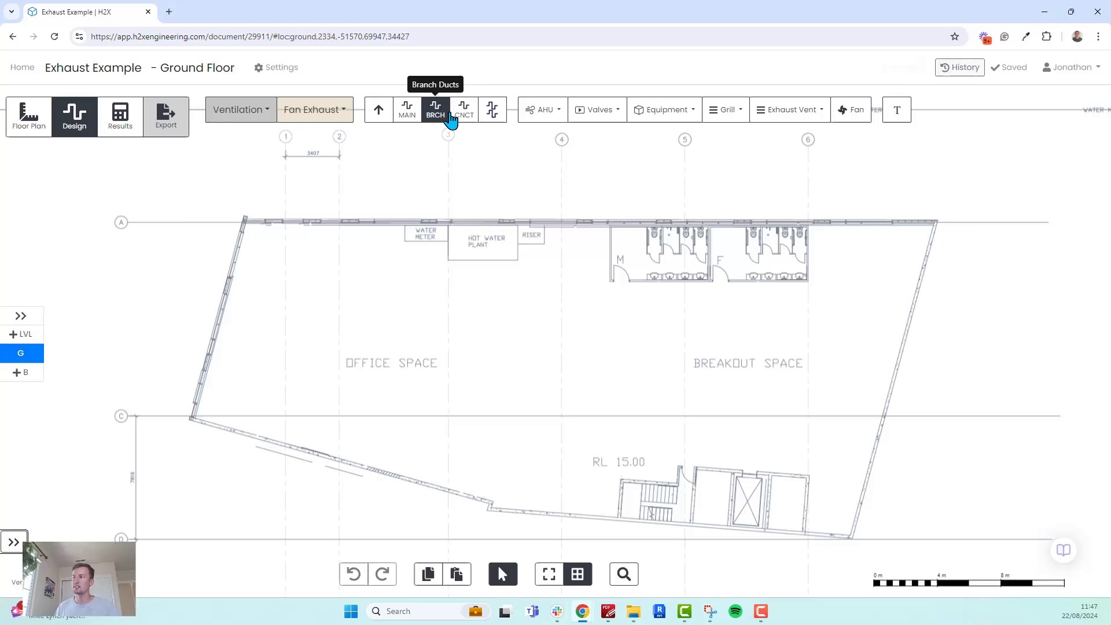
mouse_move(407, 110)
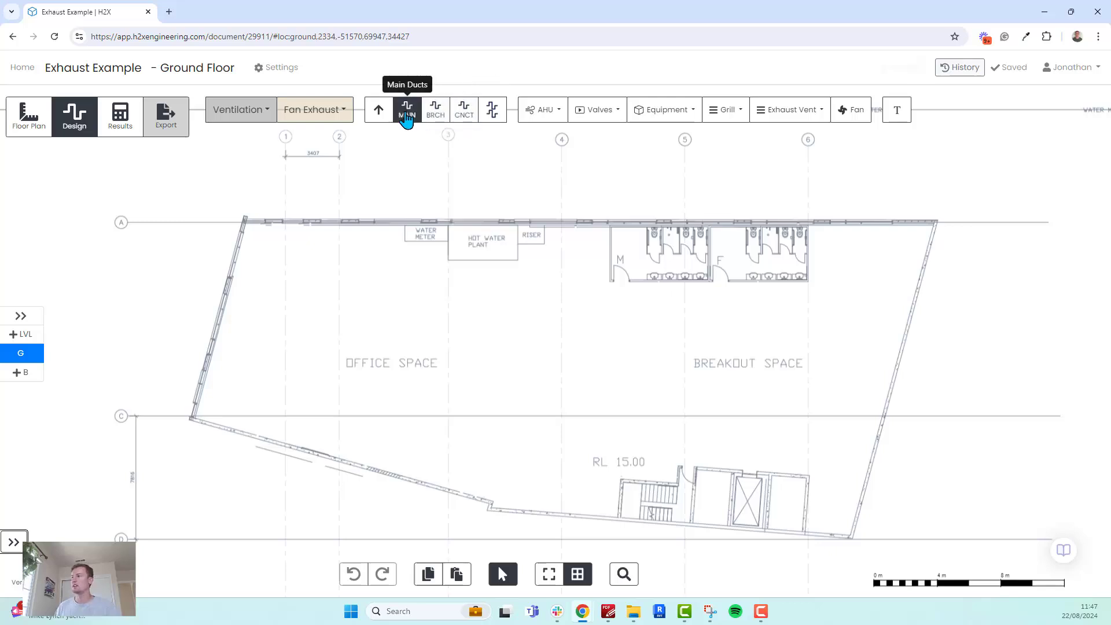
Start drawing a Fan Exhaust hot dip galvanised steel main duct.
left_click(406, 113)
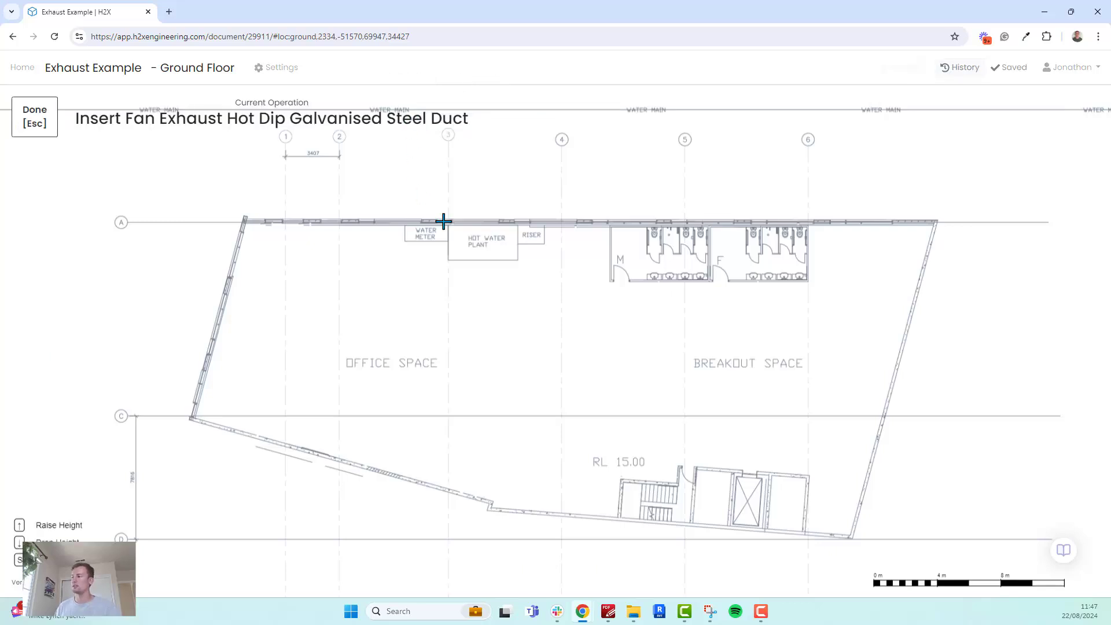
mouse_move(859, 429)
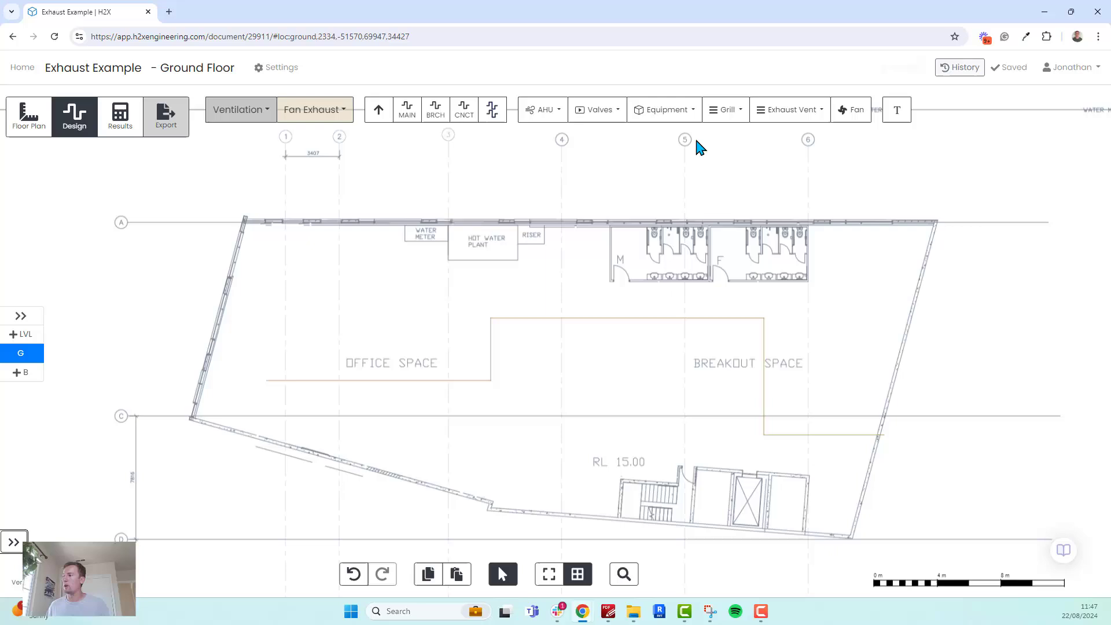
Place Square Horizontal (SQ-H) exhaust grilles near the main duct, each with a branch.
left_click(724, 110)
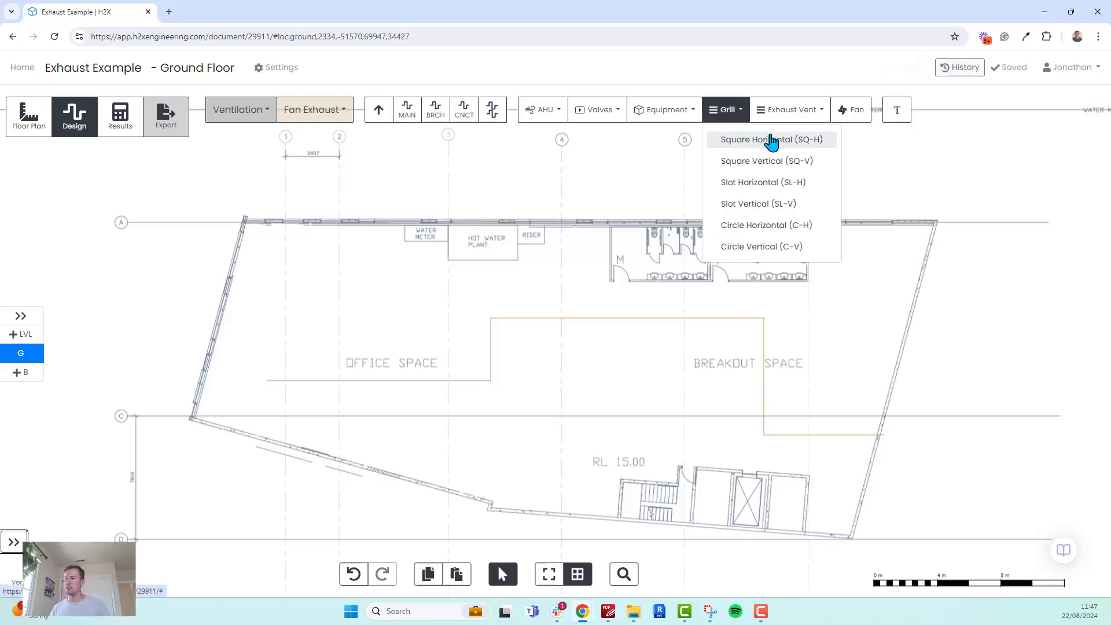
mouse_move(770, 147)
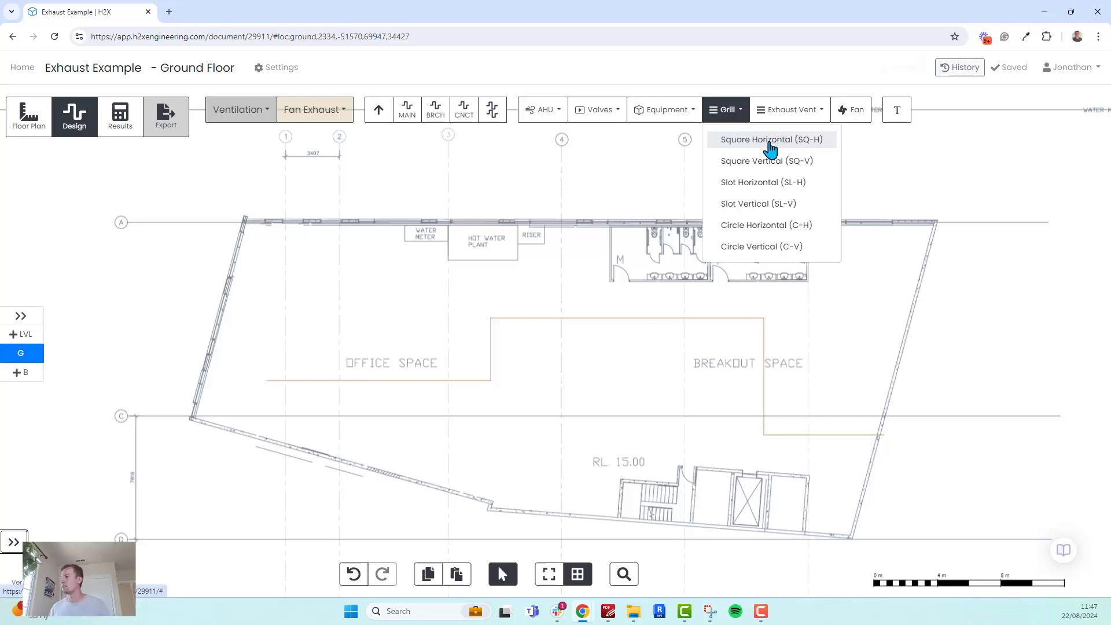
mouse_move(779, 150)
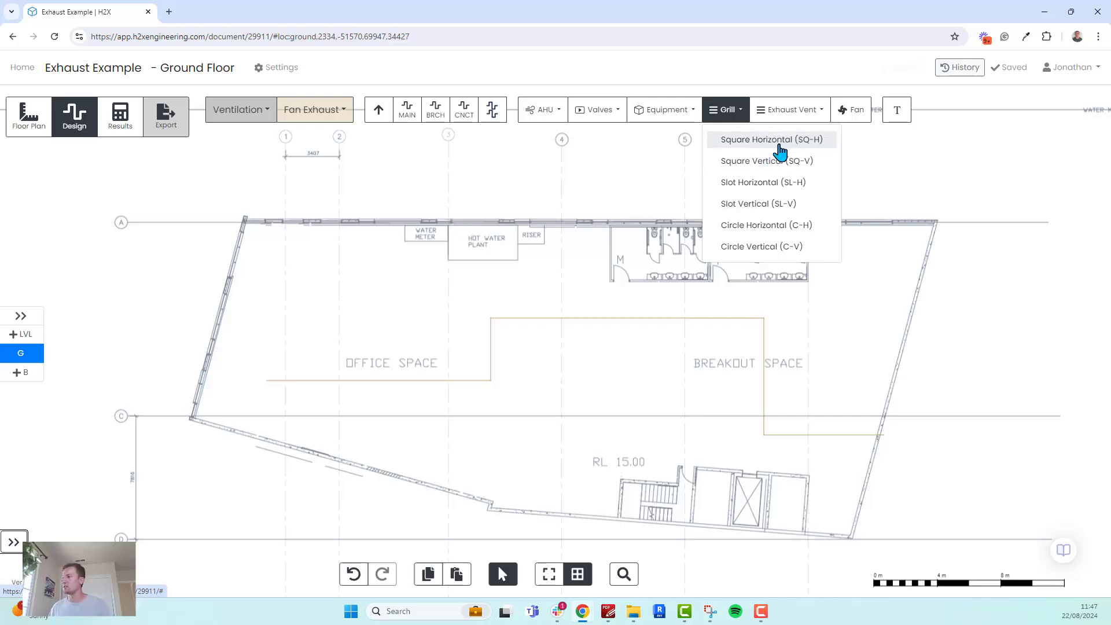
left_click(756, 139)
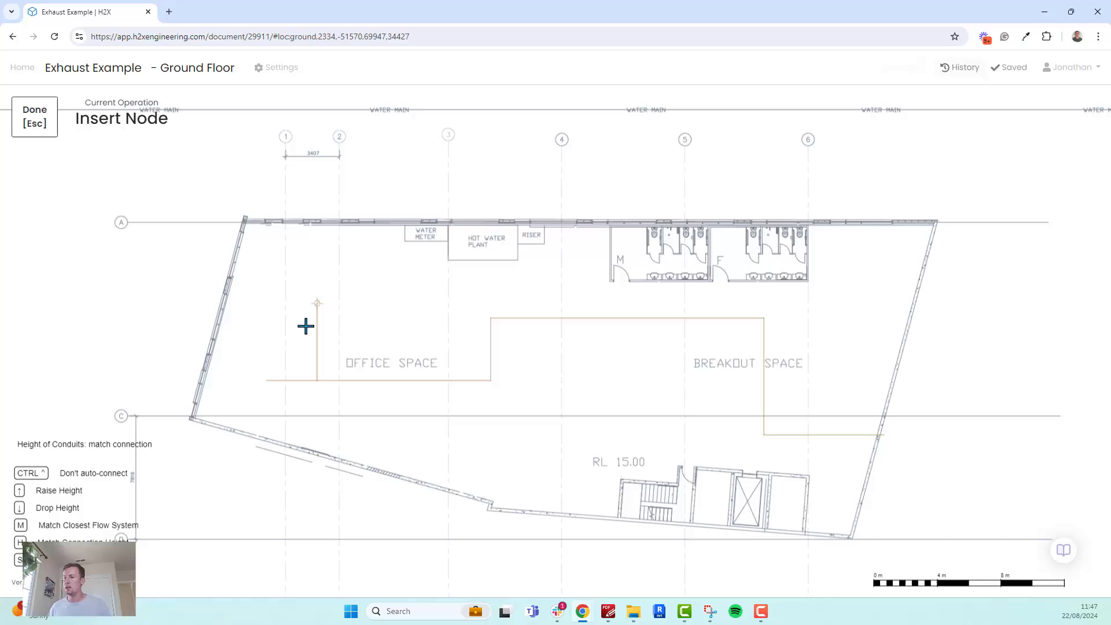
scroll("up", 3)
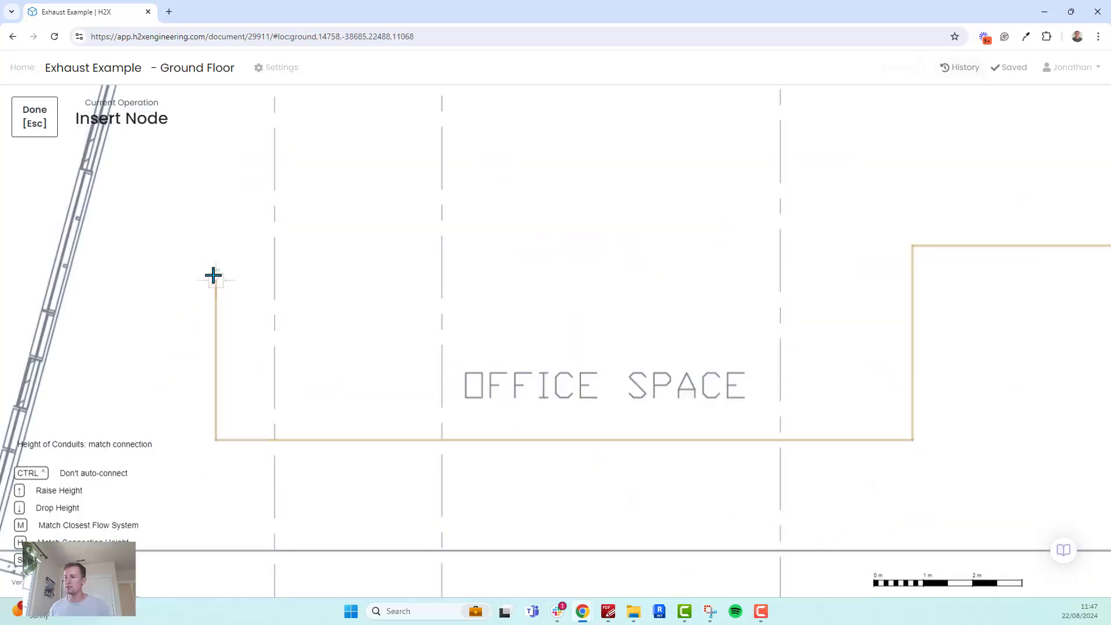
scroll("down", 3)
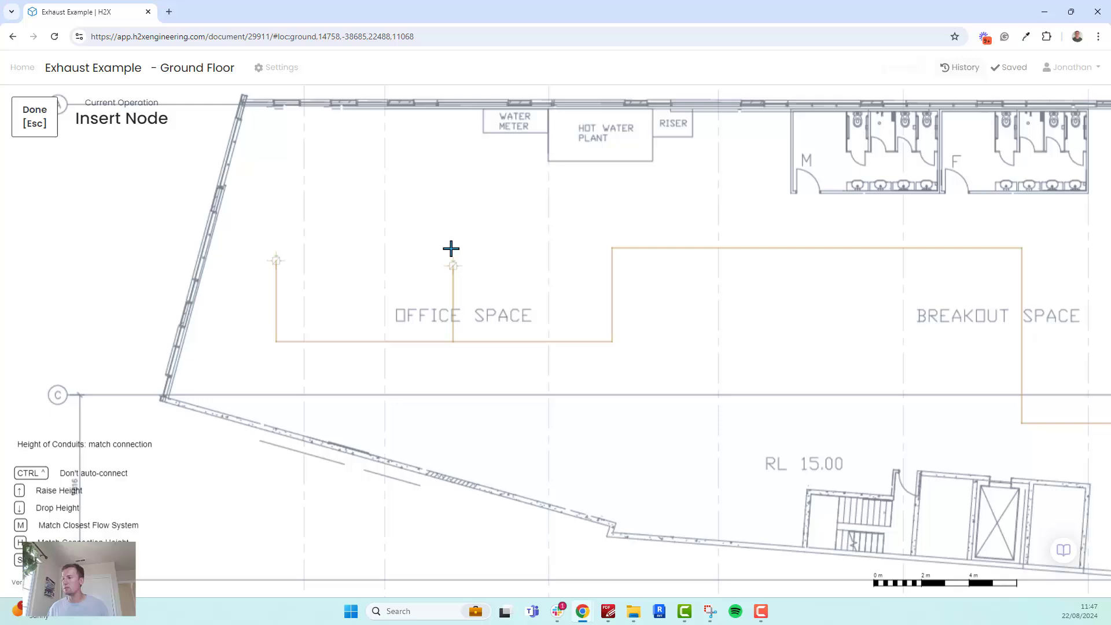
left_click(452, 264)
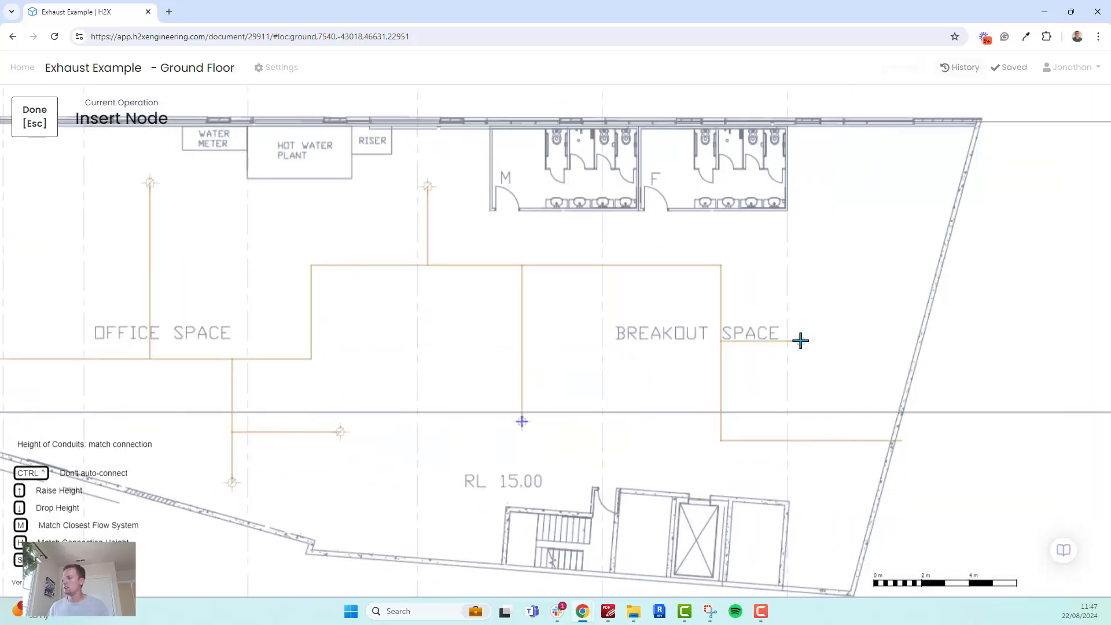
key("Escape")
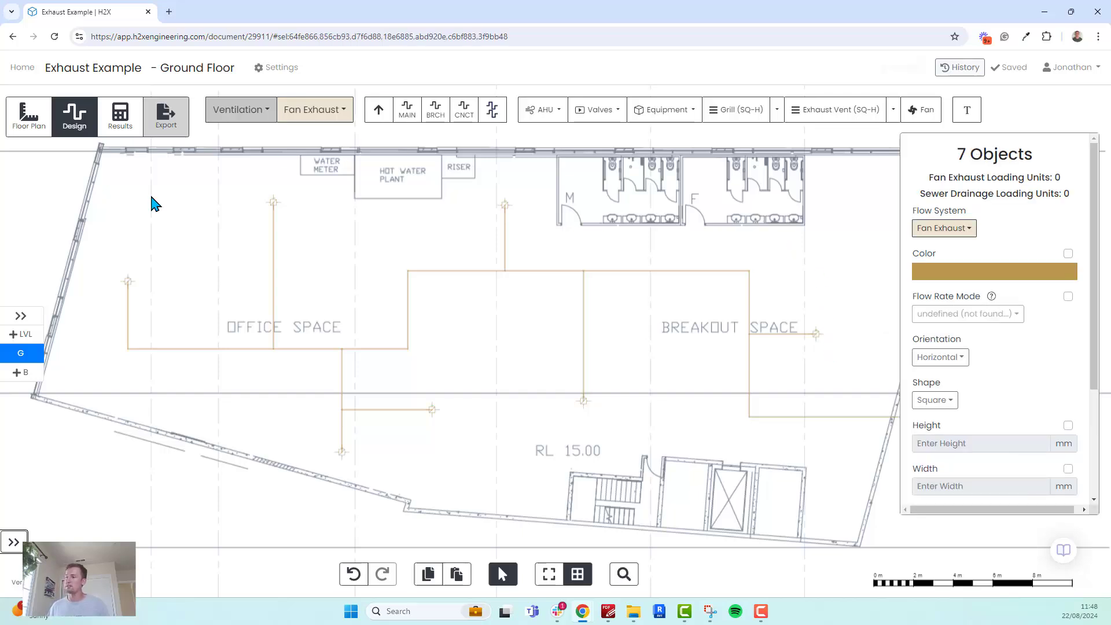
mouse_move(976, 354)
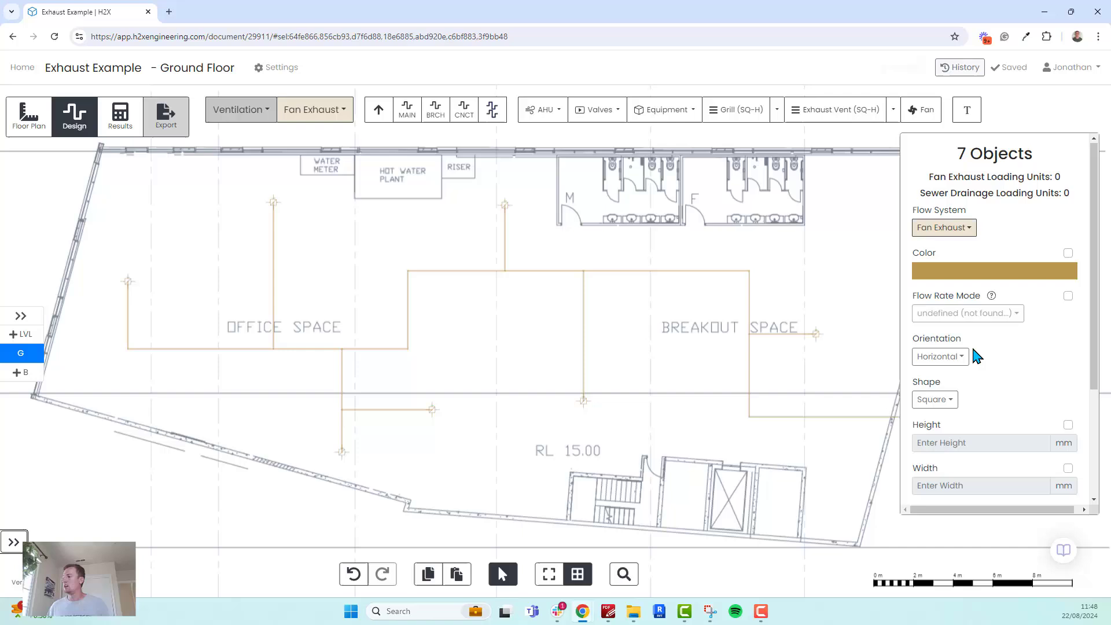
Set the seven grilles' flow rate mode to Manual with a 200 L/s air flow rate.
scroll("down", 3)
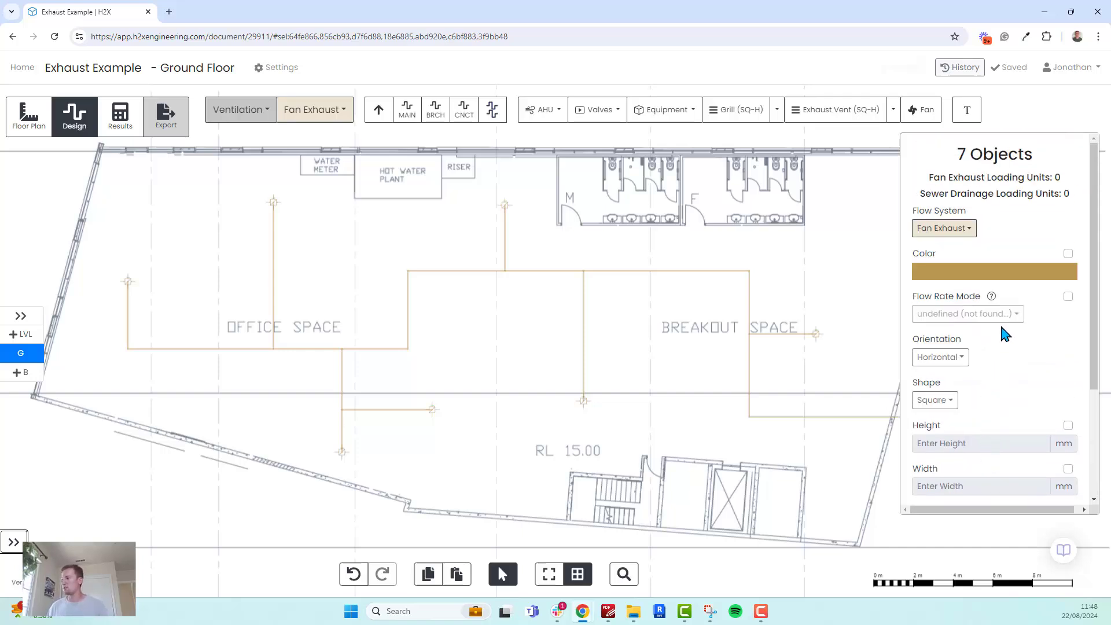
left_click(1067, 296)
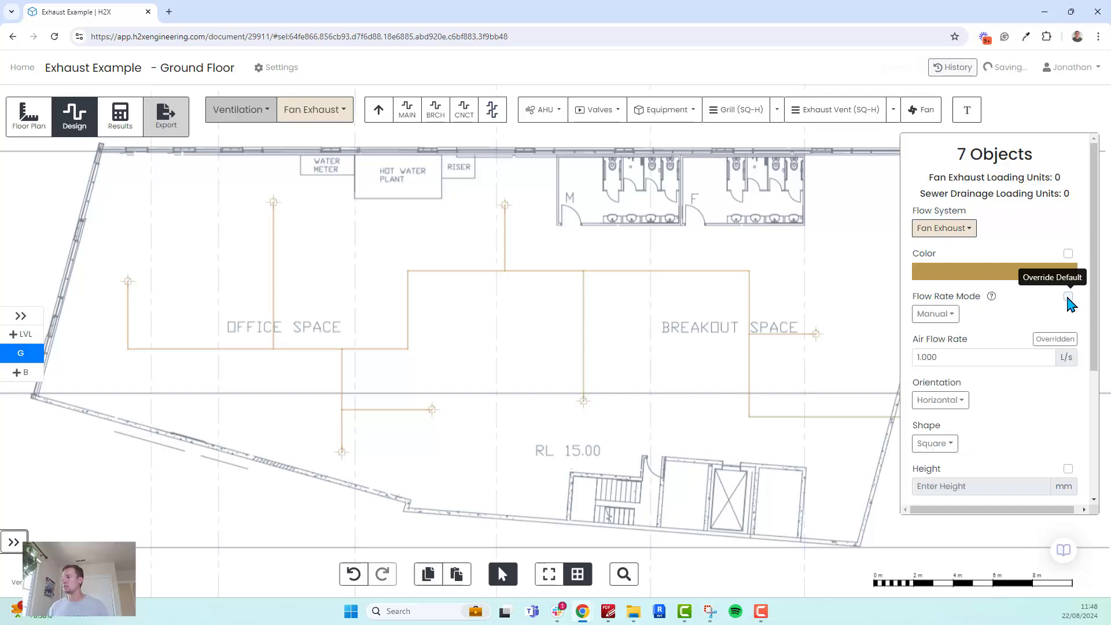
left_click(935, 312)
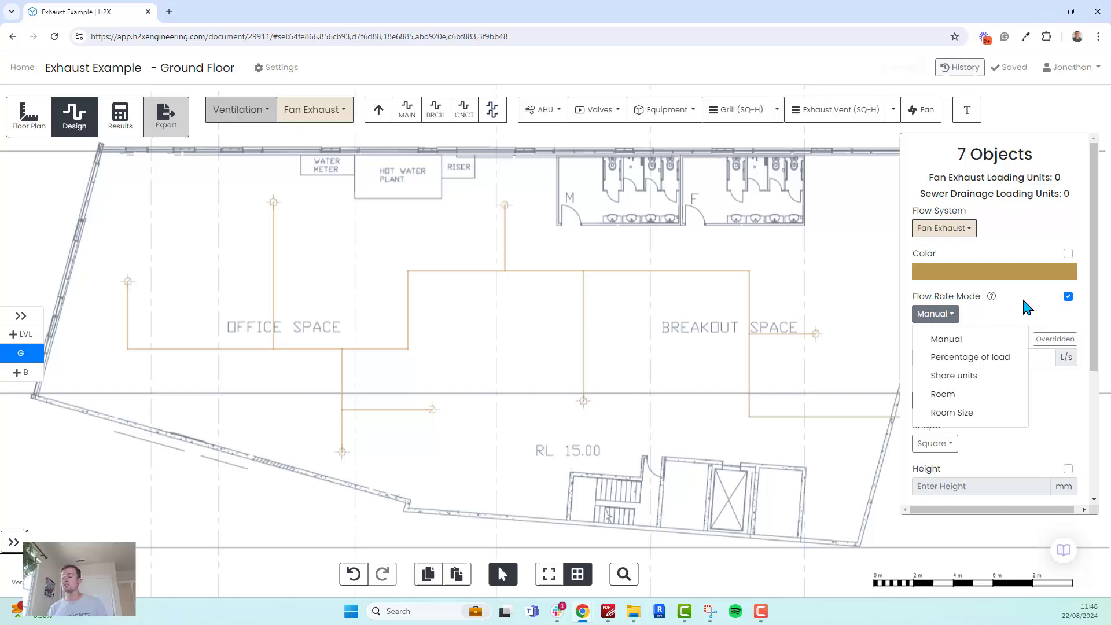
mouse_move(1031, 351)
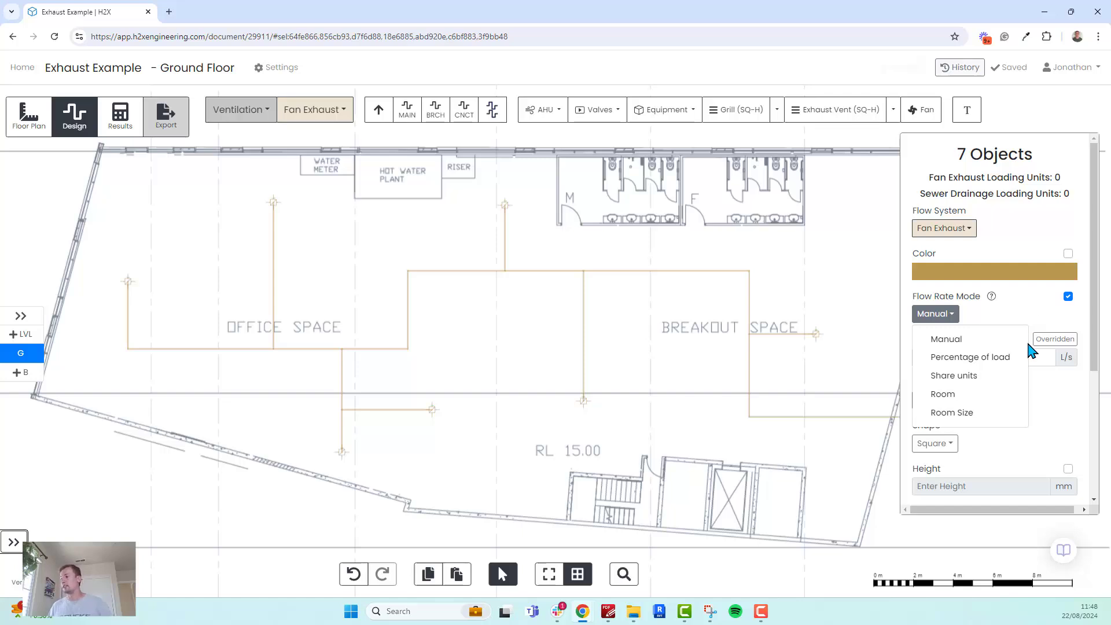
mouse_move(969, 357)
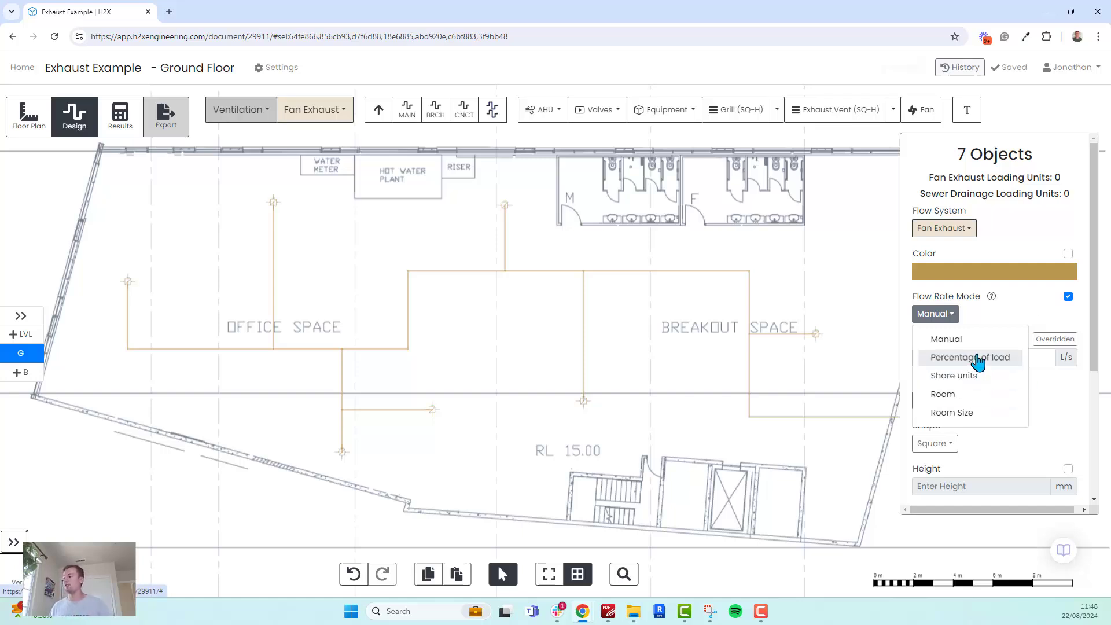
left_click(945, 338)
type("2")
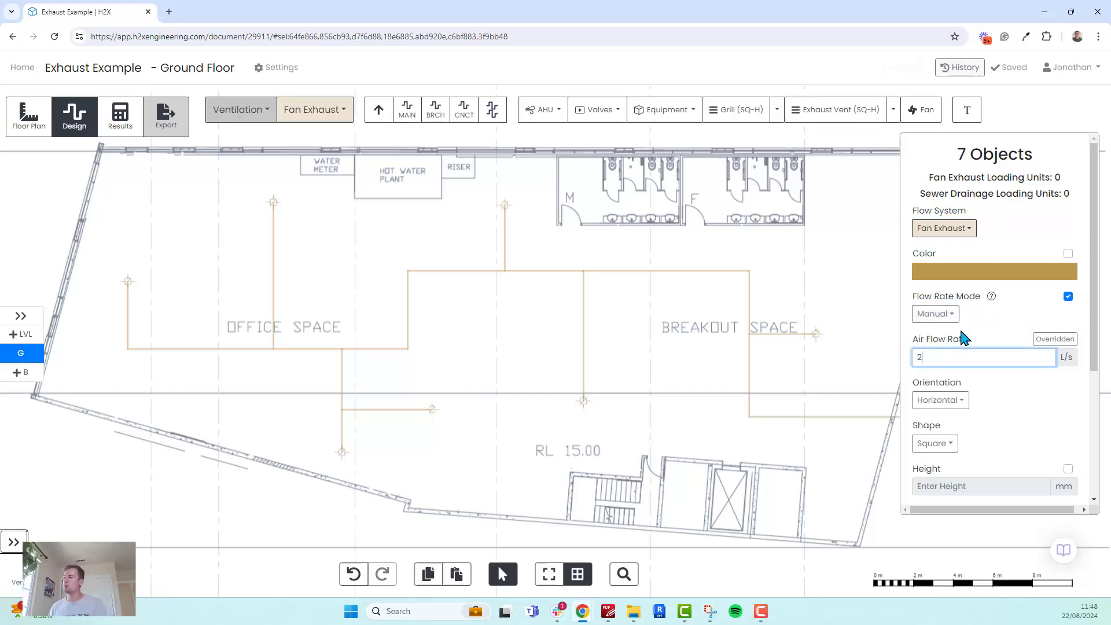
type("00.000")
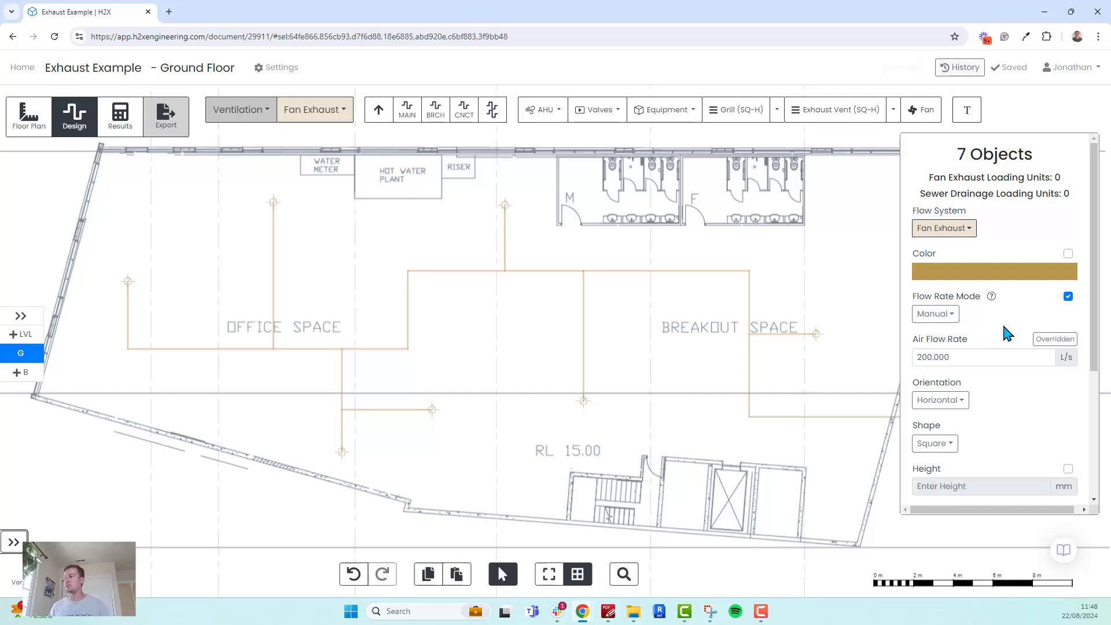
mouse_move(820, 275)
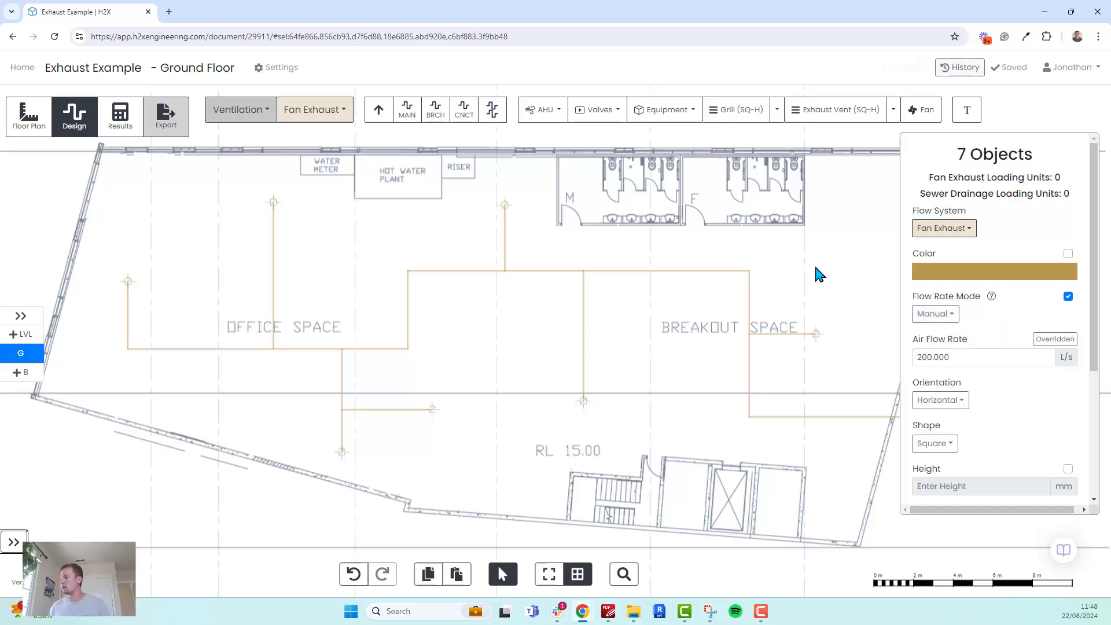
left_click(819, 274)
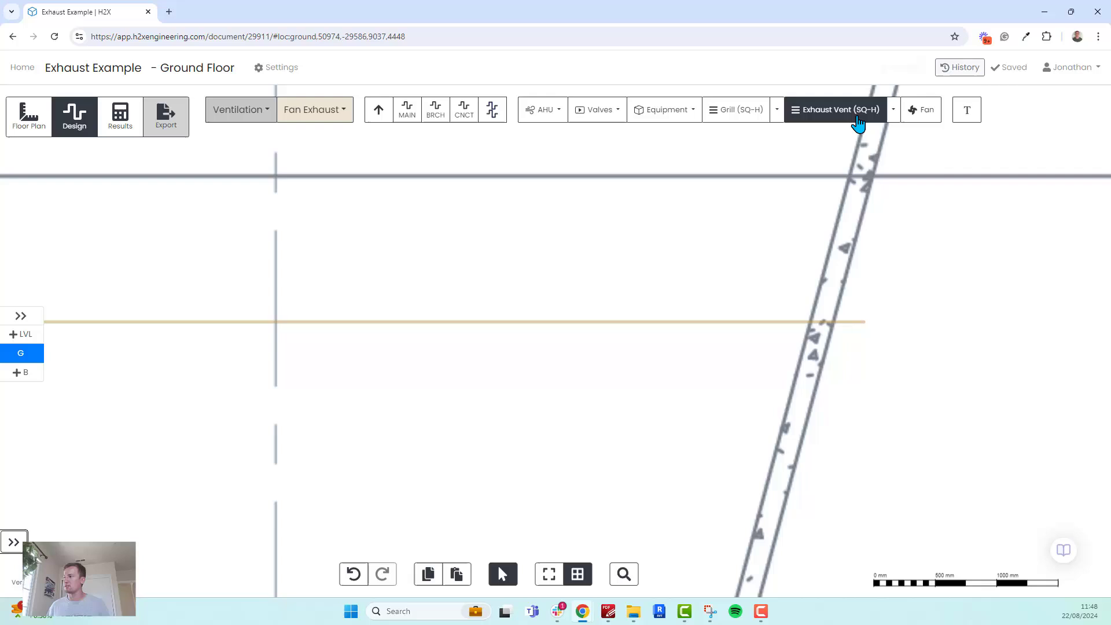
Place a Slot Vertical exhaust vent at the duct end and insert a fan on the duct.
left_click(893, 110)
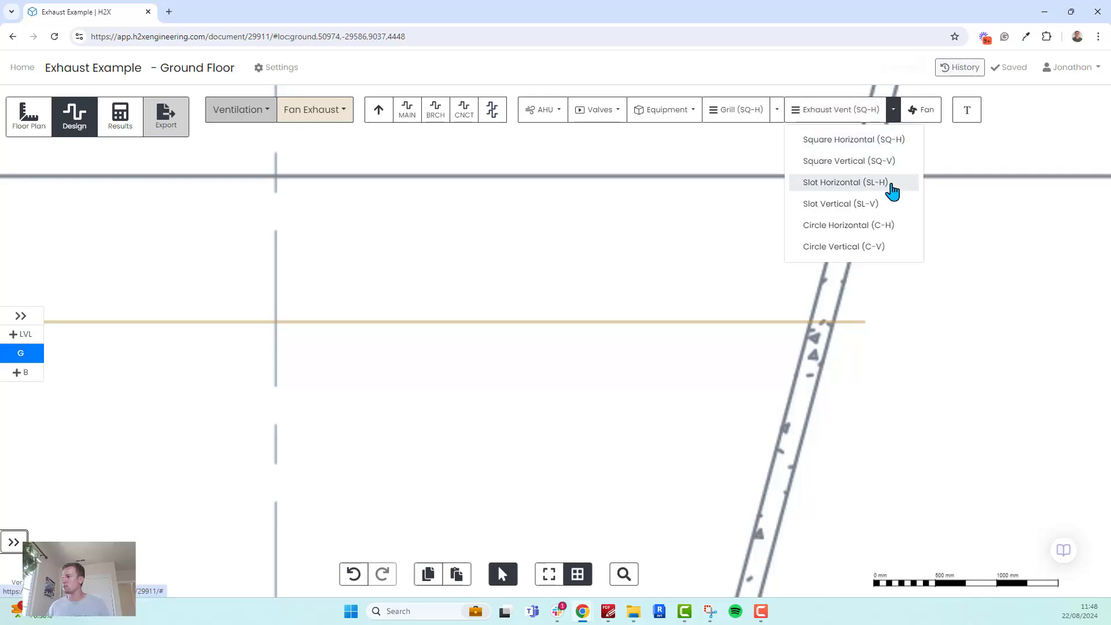
left_click(844, 182)
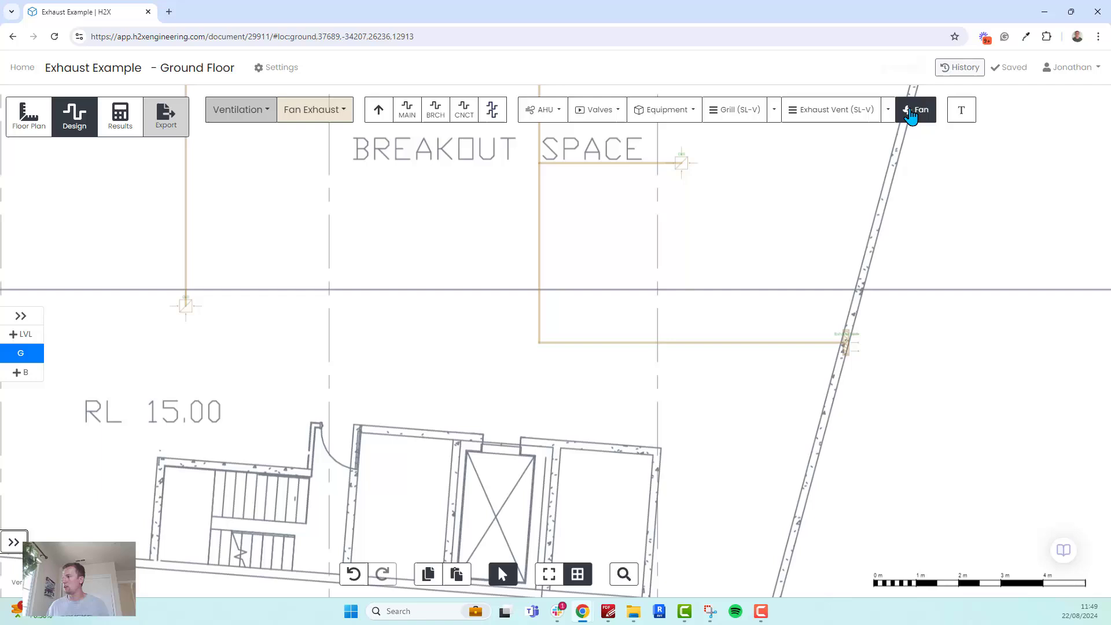
left_click(916, 110)
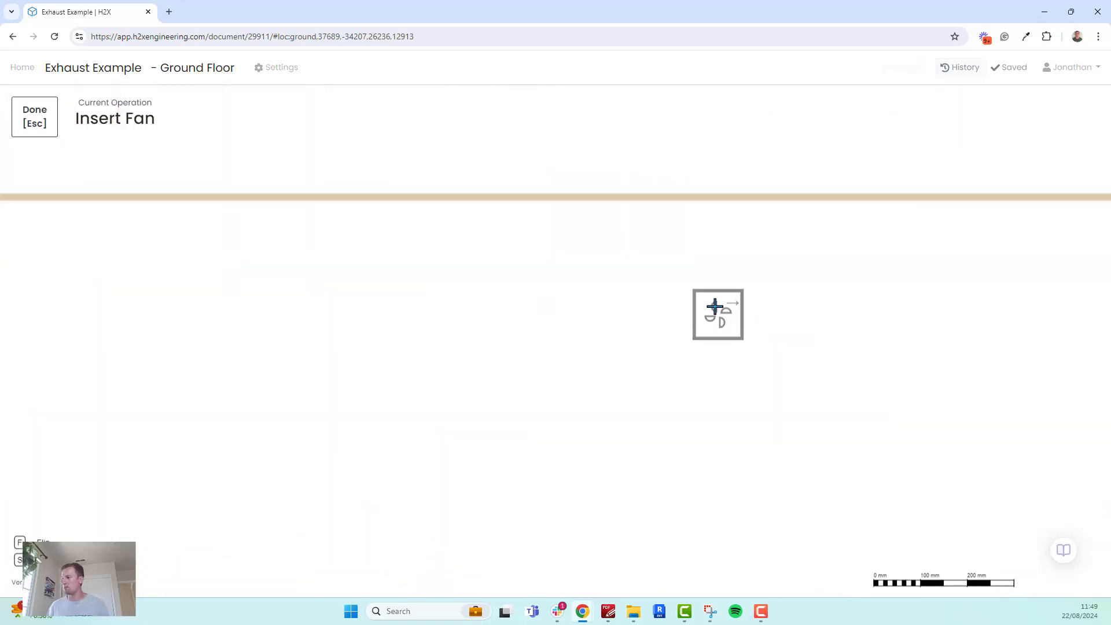
left_click(715, 313)
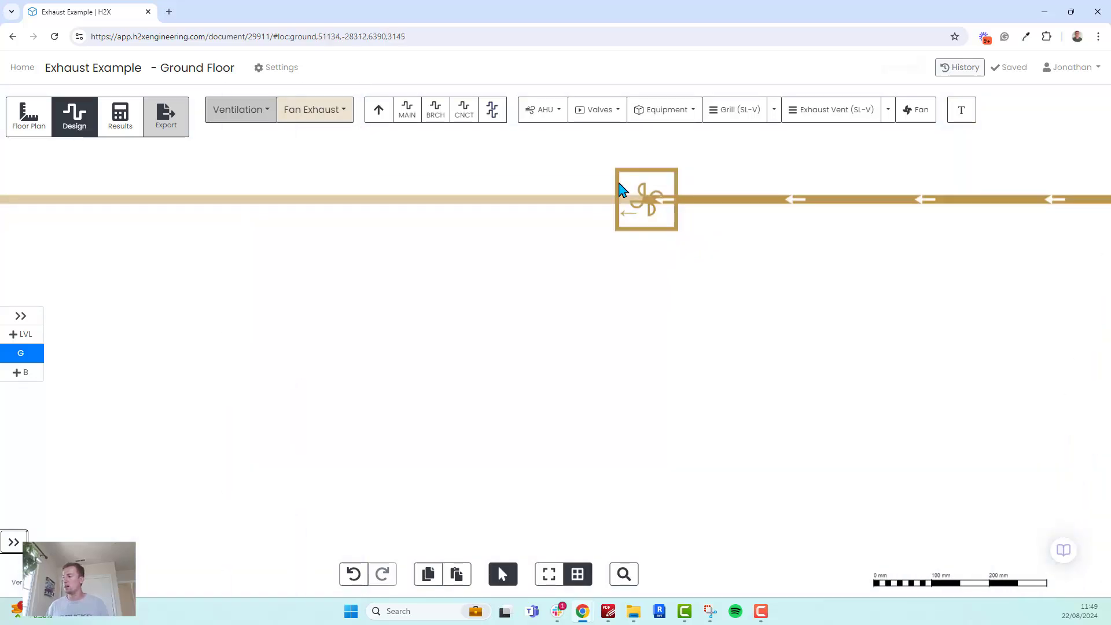
left_click(645, 199)
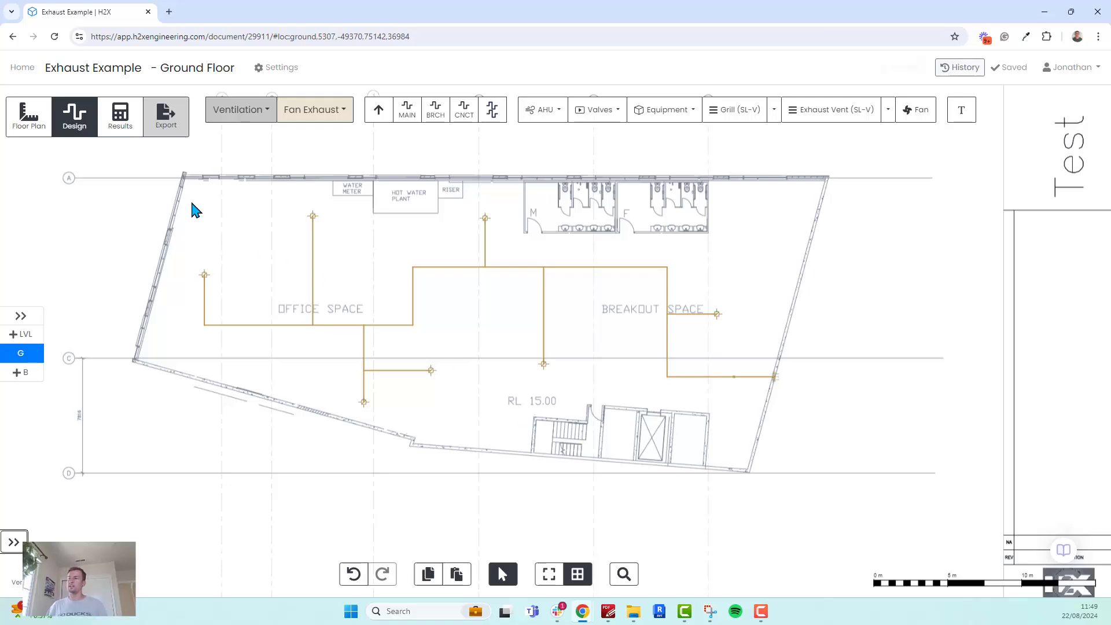
Open Results and add velocity and pressure drop to the duct labels.
left_click(120, 116)
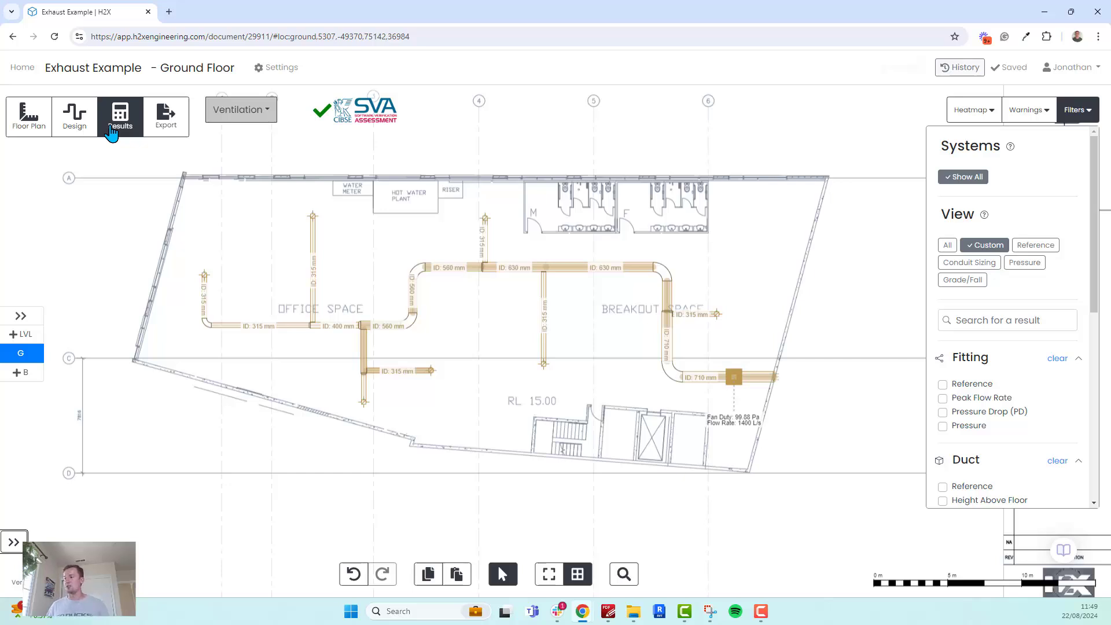
mouse_move(804, 436)
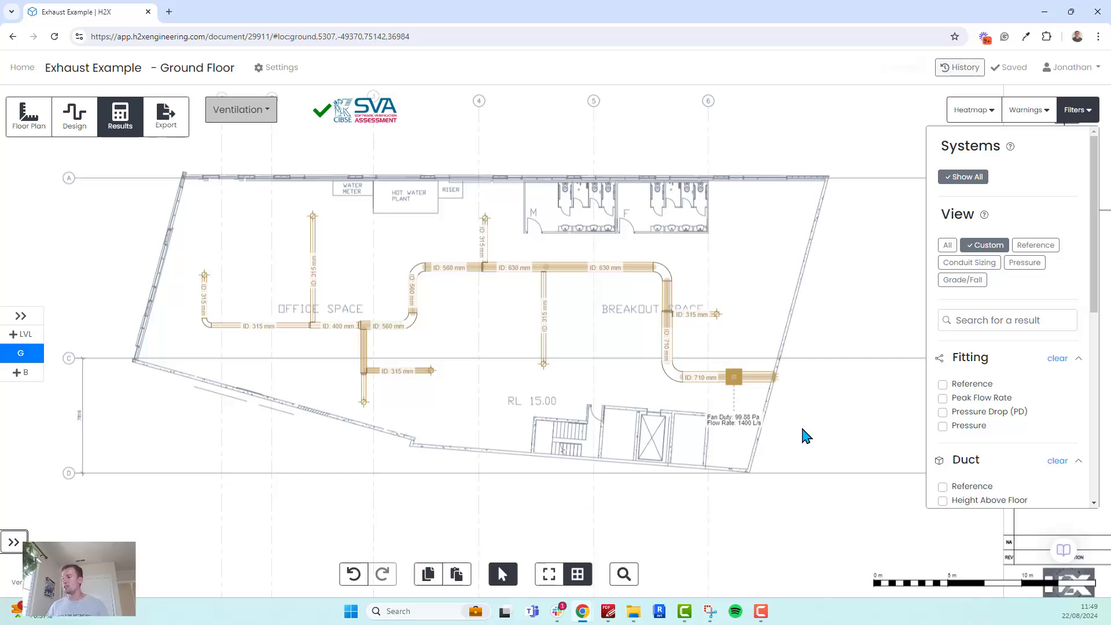
mouse_move(618, 294)
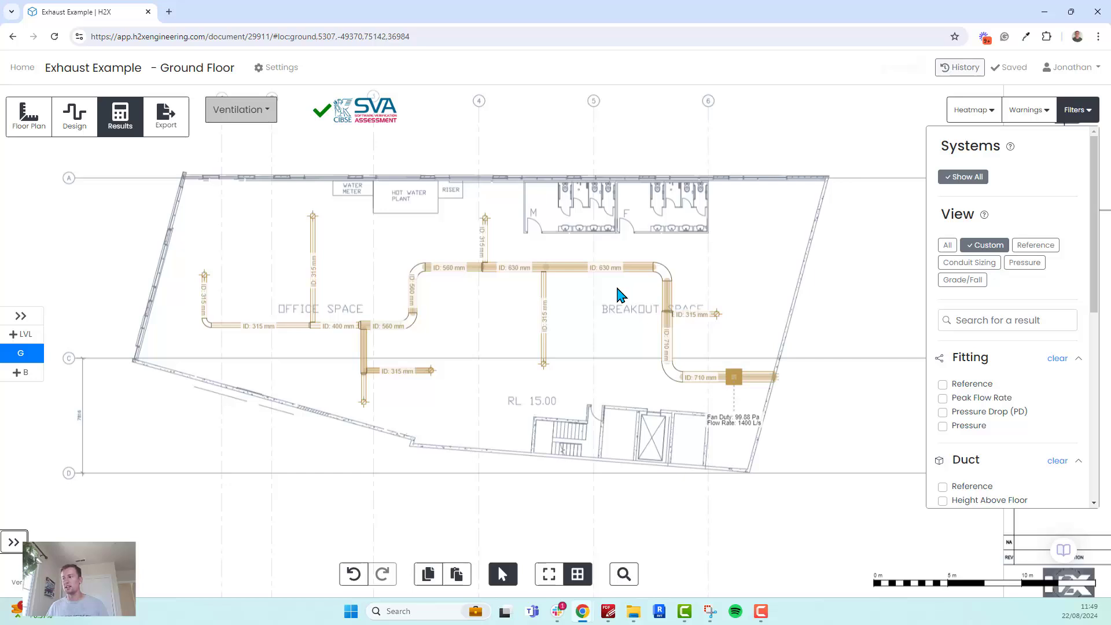
mouse_move(394, 319)
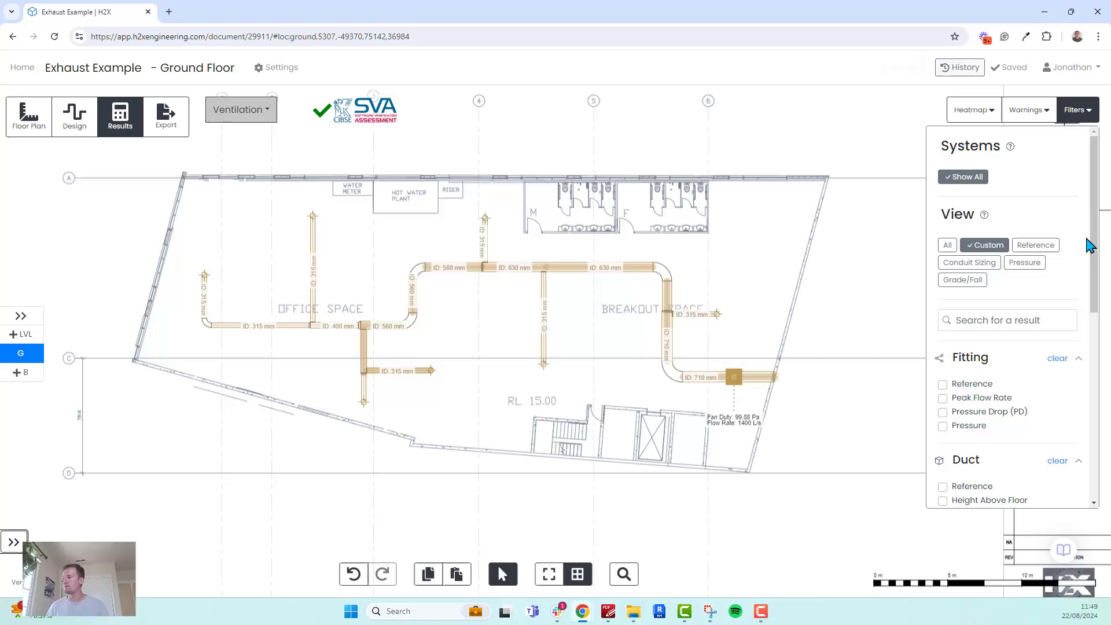
scroll("down", 3)
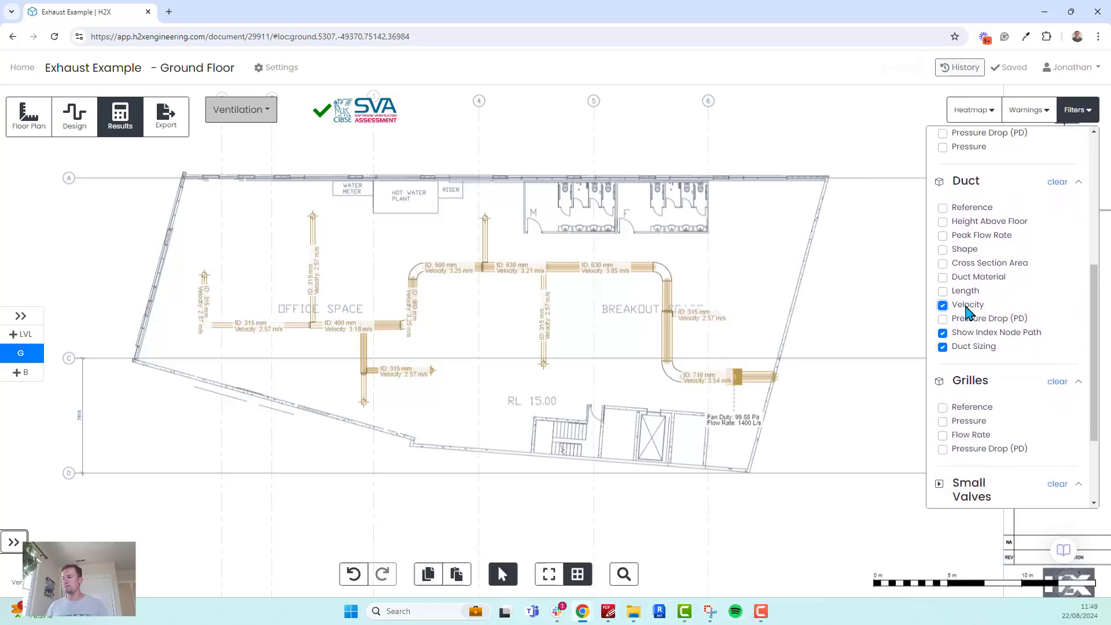
left_click(943, 318)
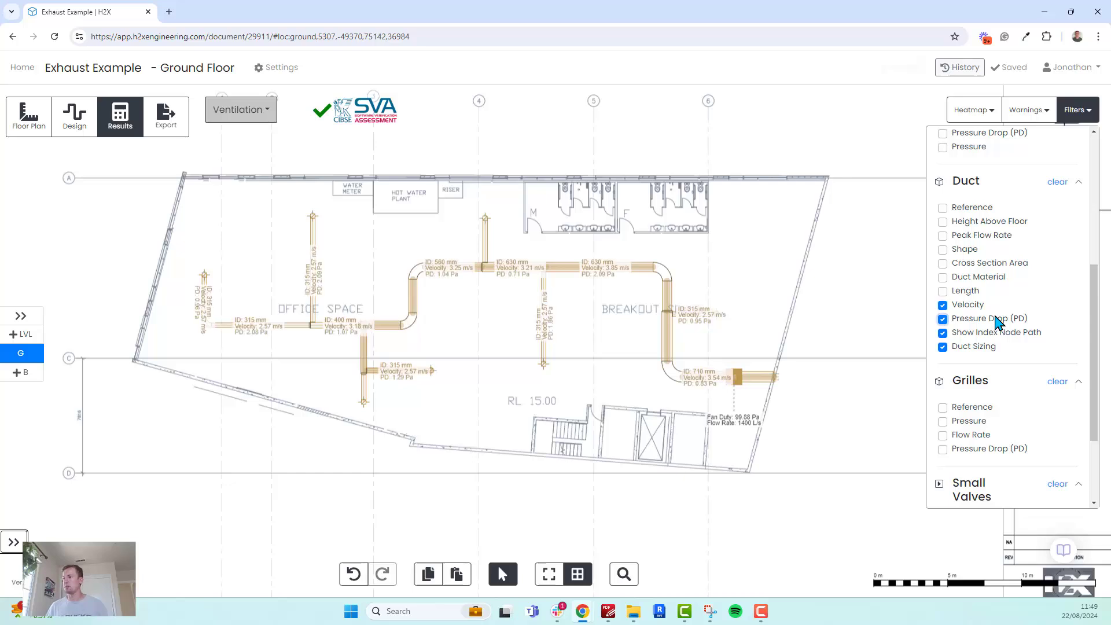
scroll("up", 3)
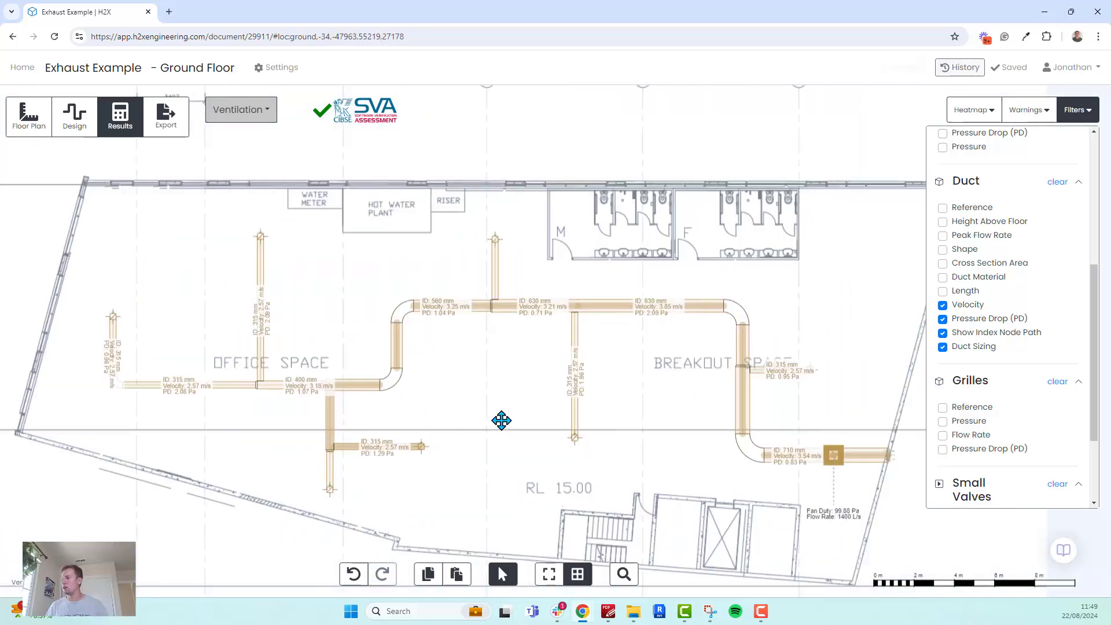
Untick Velocity, Pressure Drop and Show Index Node Path, keeping Duct Sizing, and open Export.
left_click(942, 305)
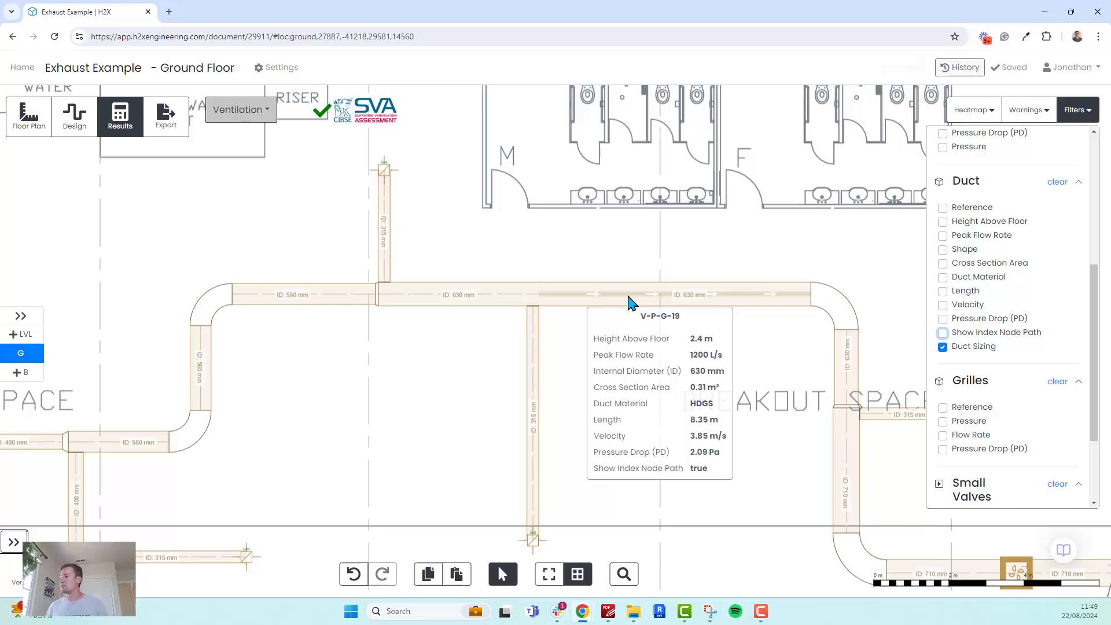
scroll("down", 3)
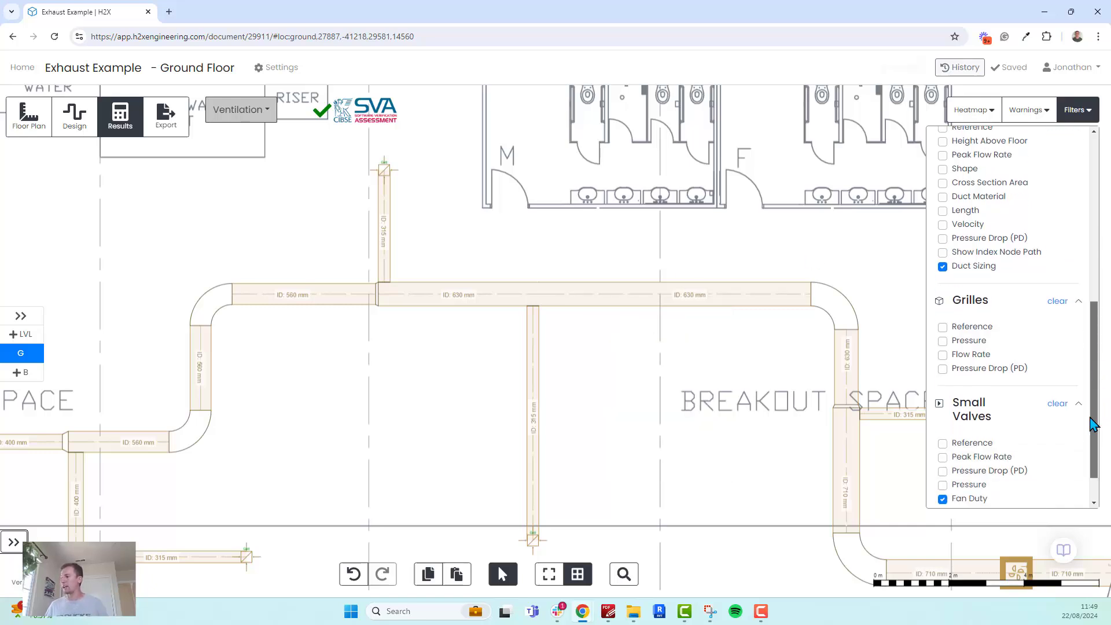
scroll("up", 3)
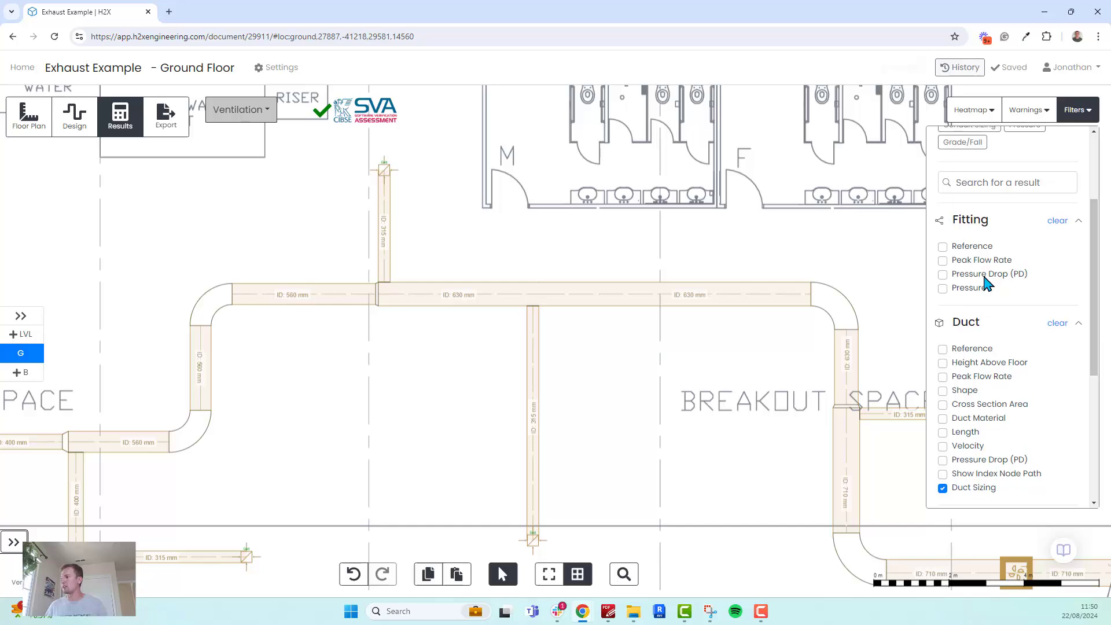
left_click(943, 275)
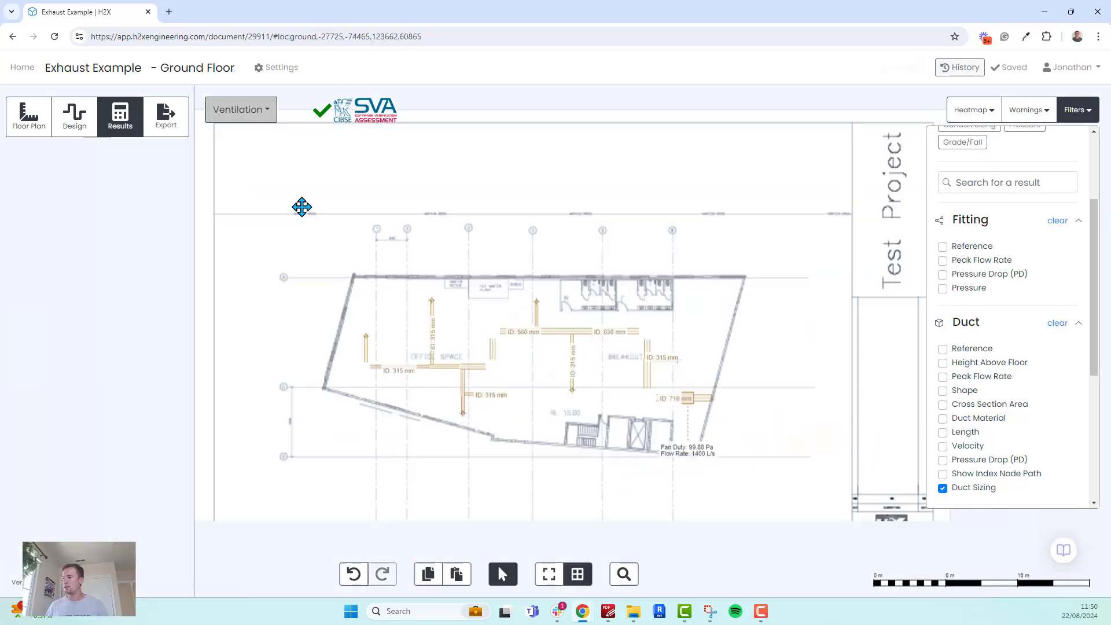
left_click(166, 116)
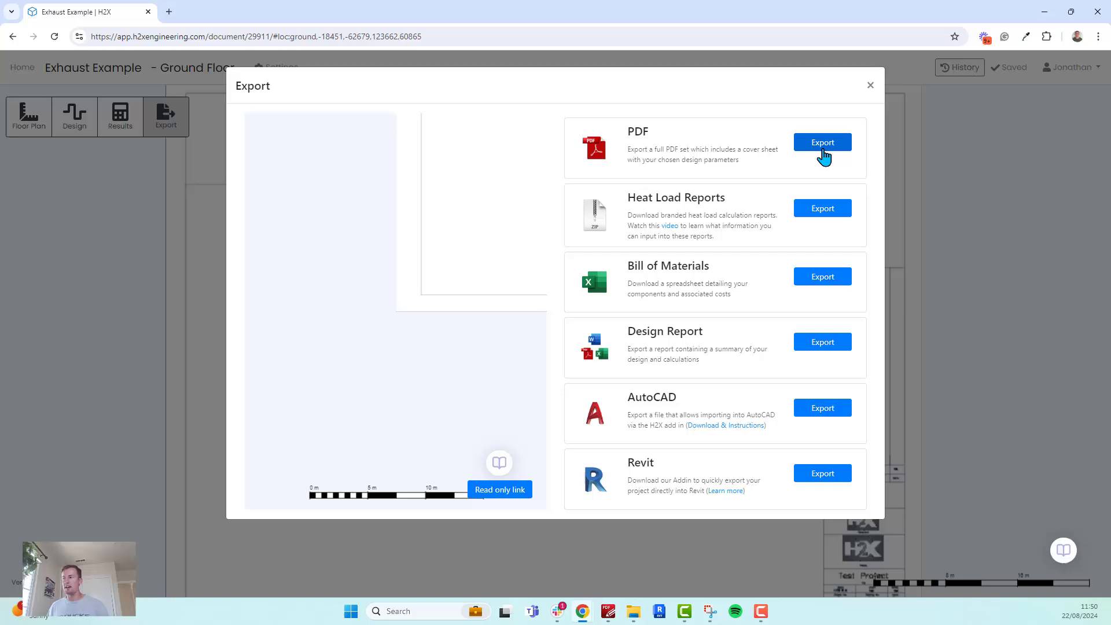
mouse_move(810, 288)
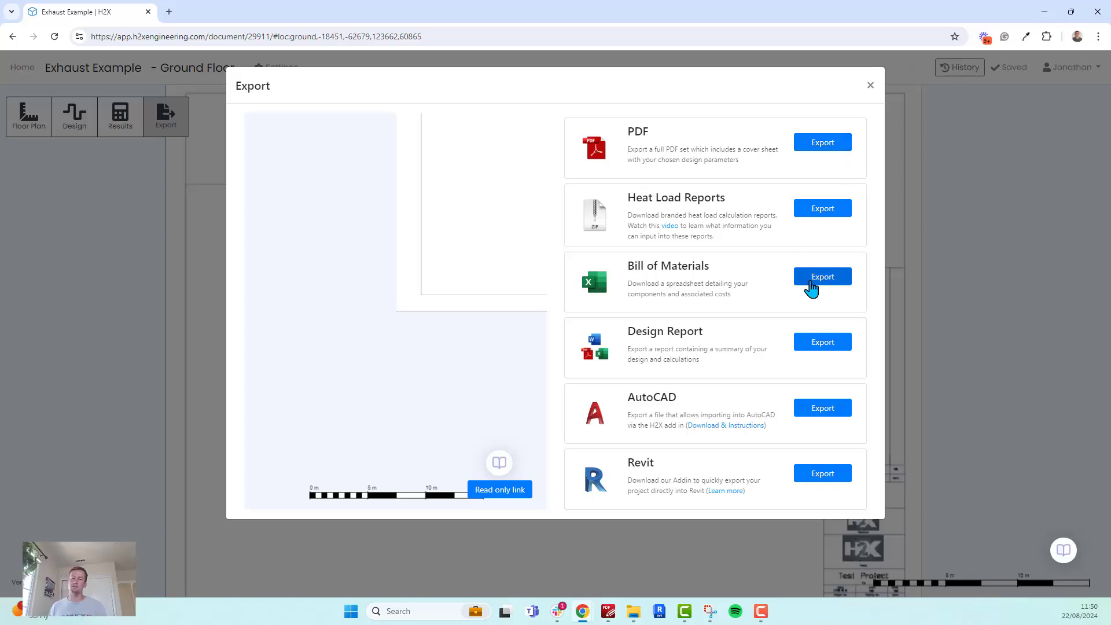
mouse_move(799, 331)
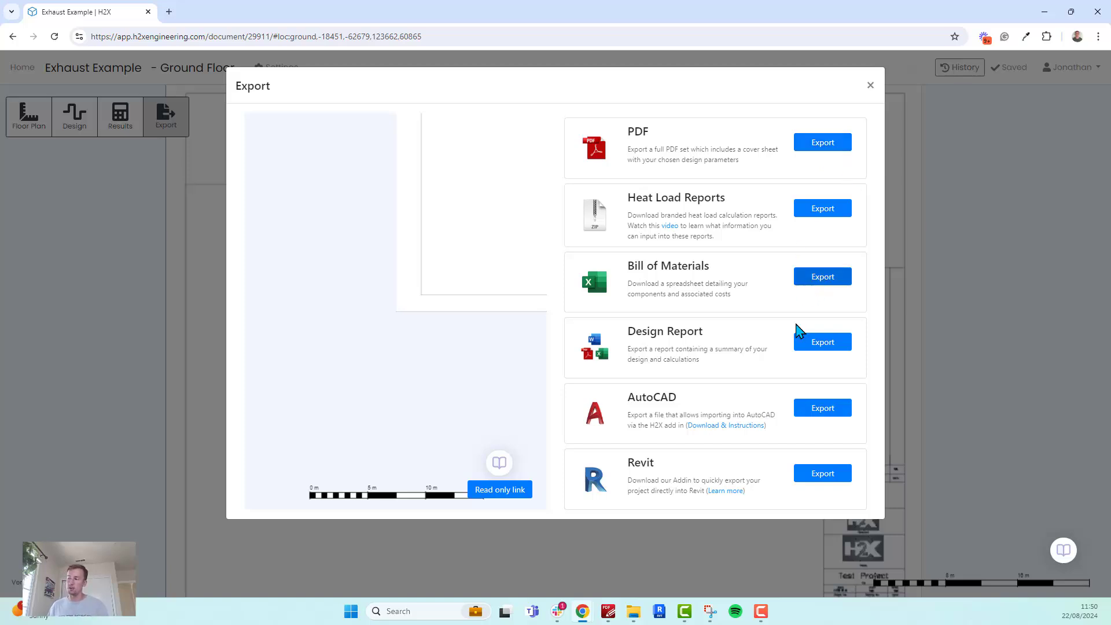
mouse_move(684, 411)
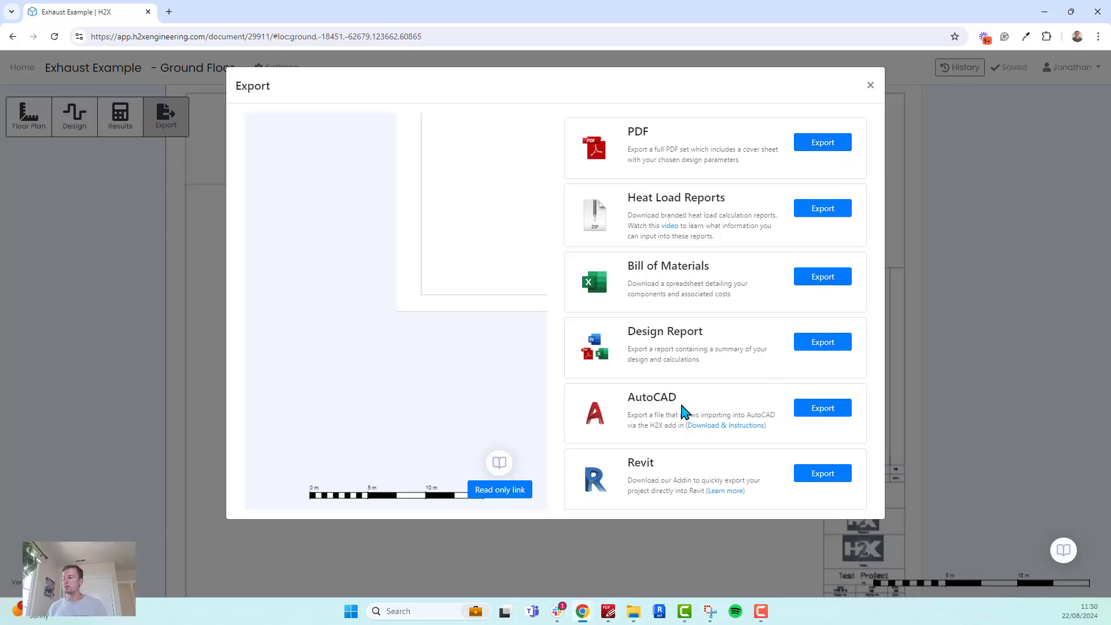